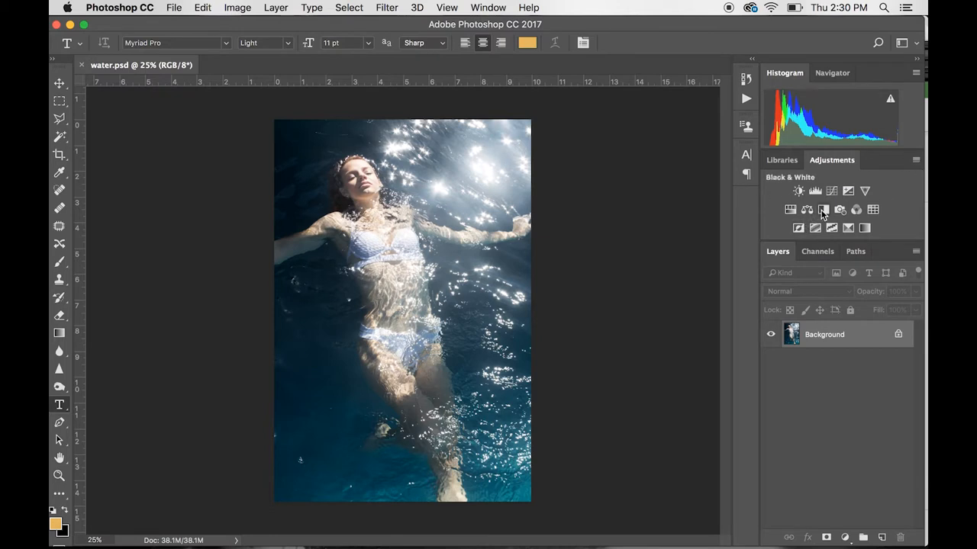
Step: Add a Black & White adjustment to the water photo and flatten it into the Background layer
left_click(824, 209)
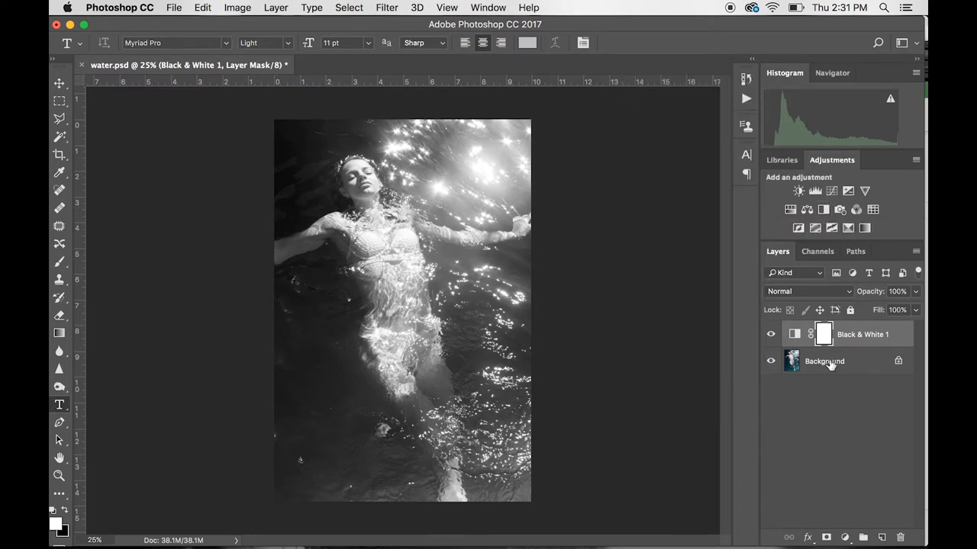
mouse_move(825, 360)
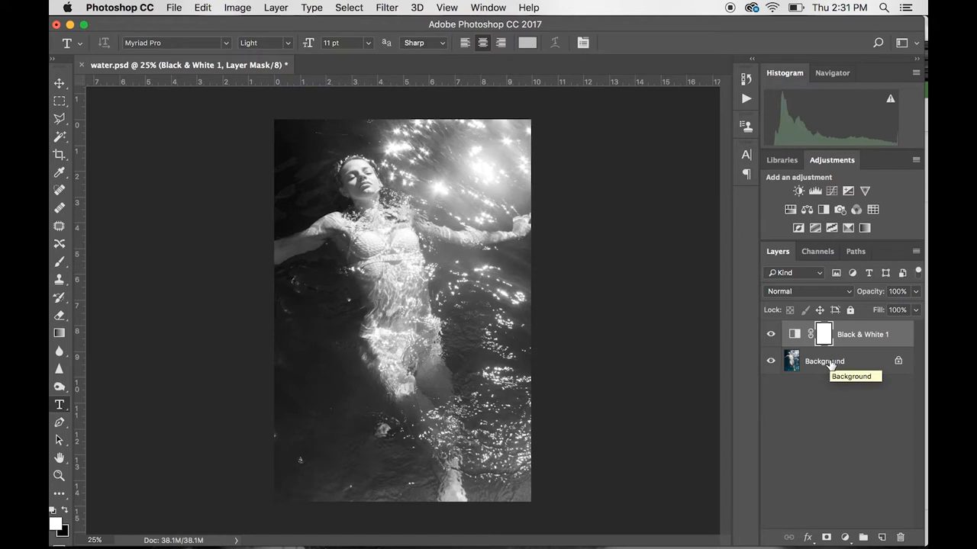
right_click(824, 361)
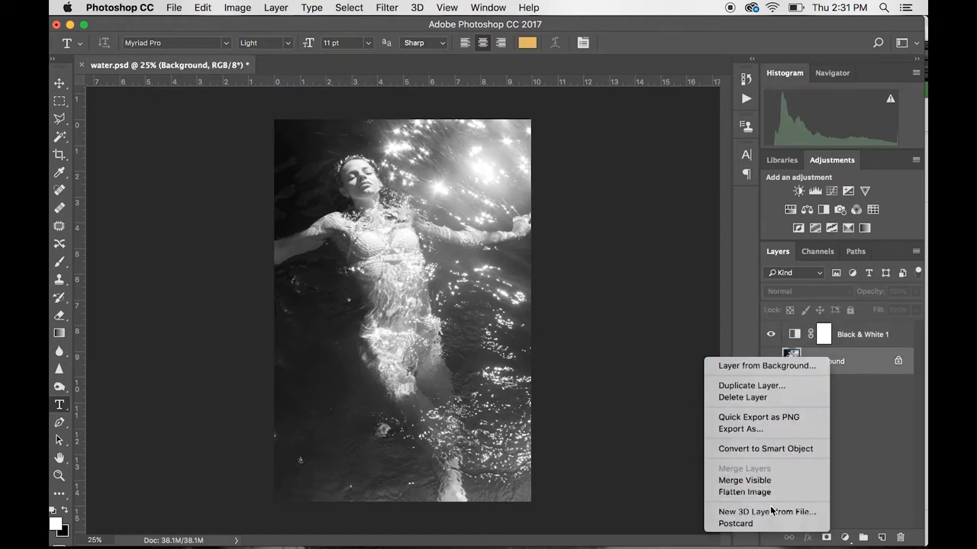
left_click(745, 491)
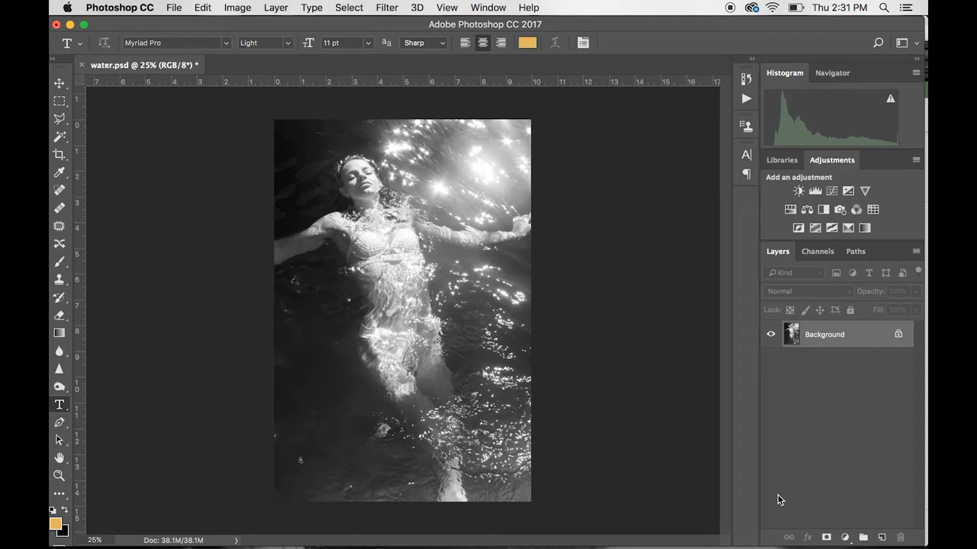
mouse_move(503, 359)
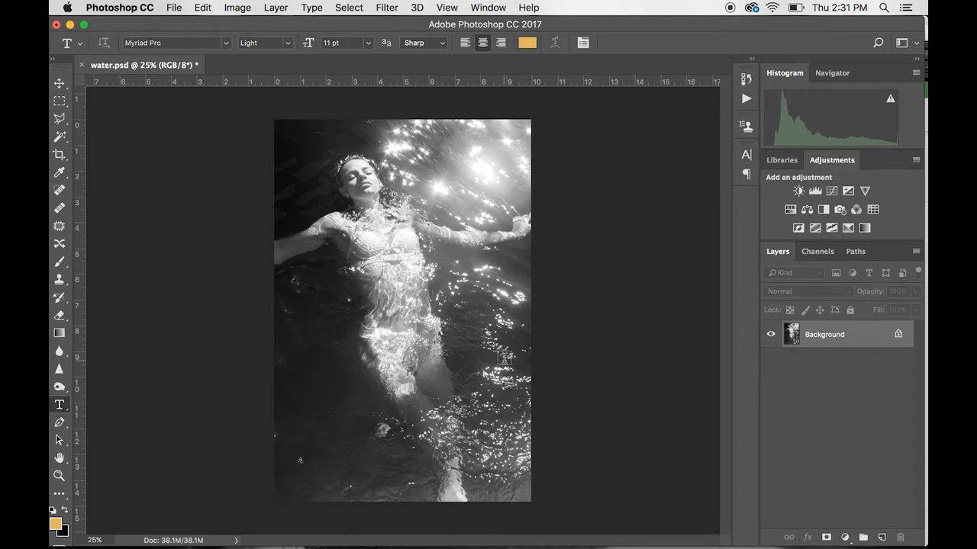
Step: Convert the document to the Gray Gamma 2.2 profile via Edit > Convert to Profile
left_click(201, 6)
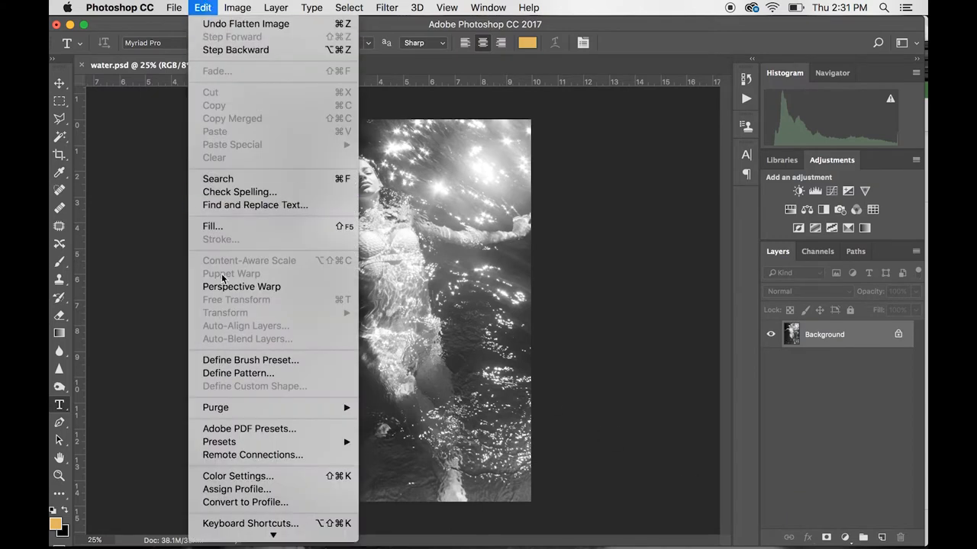
mouse_move(176, 100)
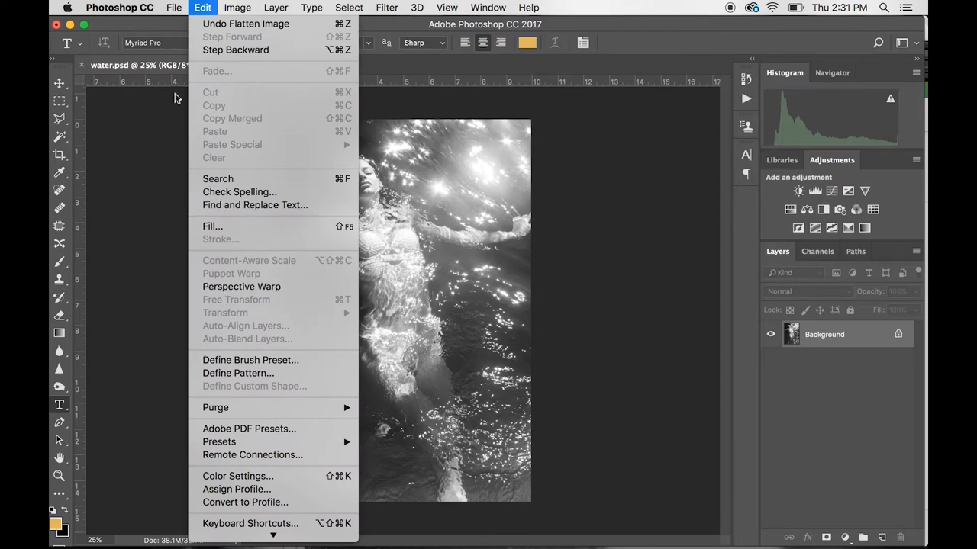
mouse_move(244, 502)
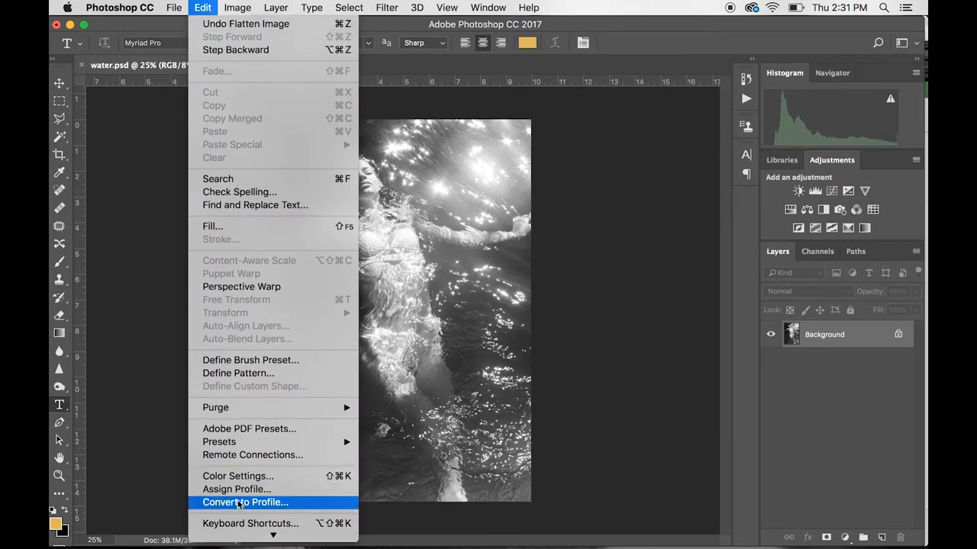
left_click(244, 502)
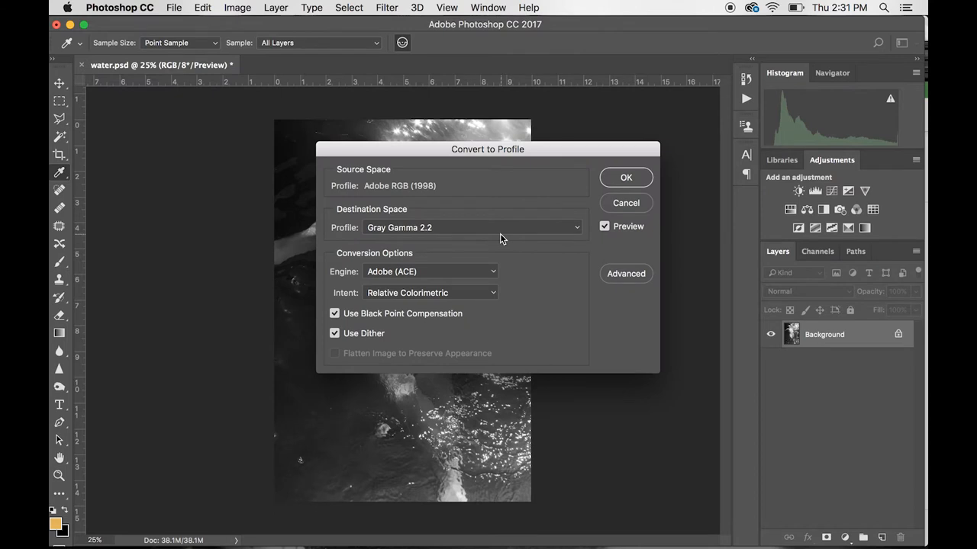
left_click(472, 227)
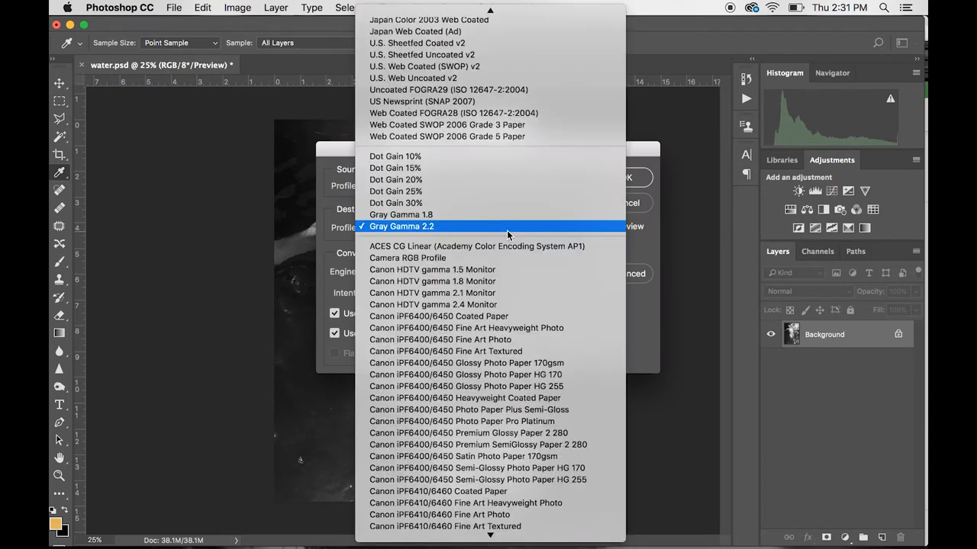
mouse_move(496, 167)
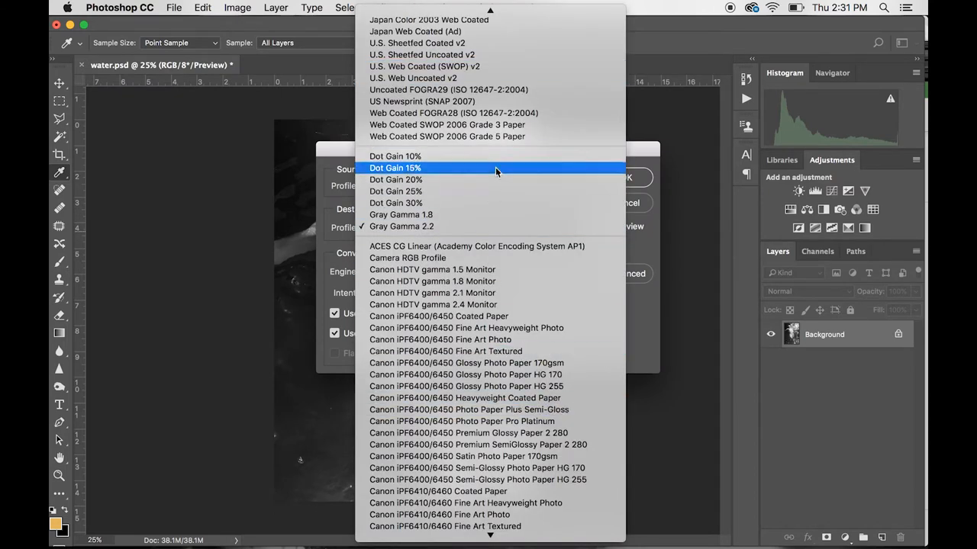
mouse_move(495, 213)
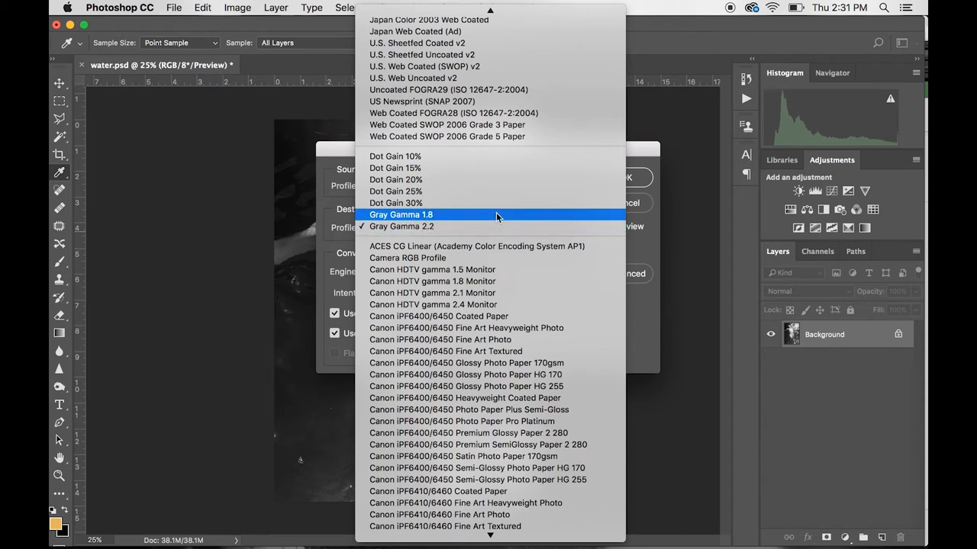
mouse_move(502, 221)
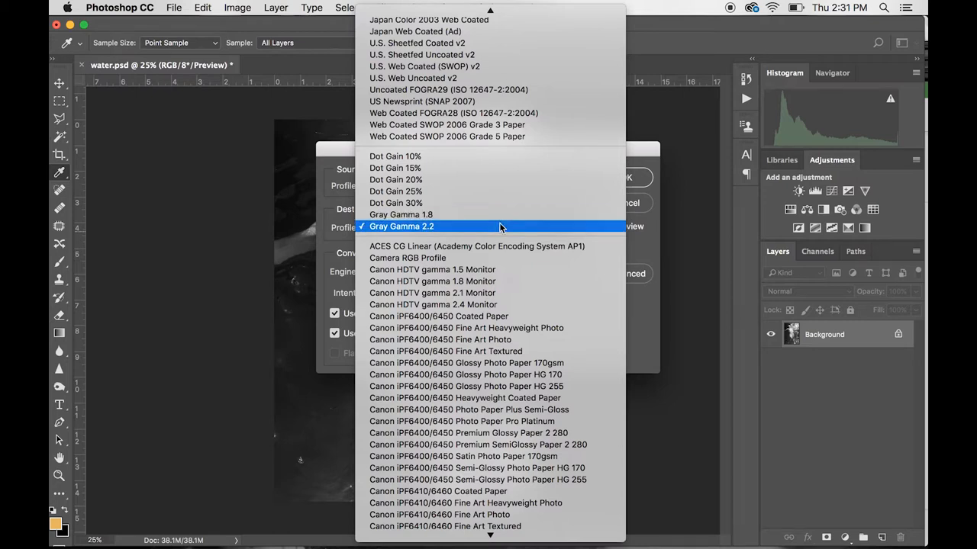
mouse_move(502, 232)
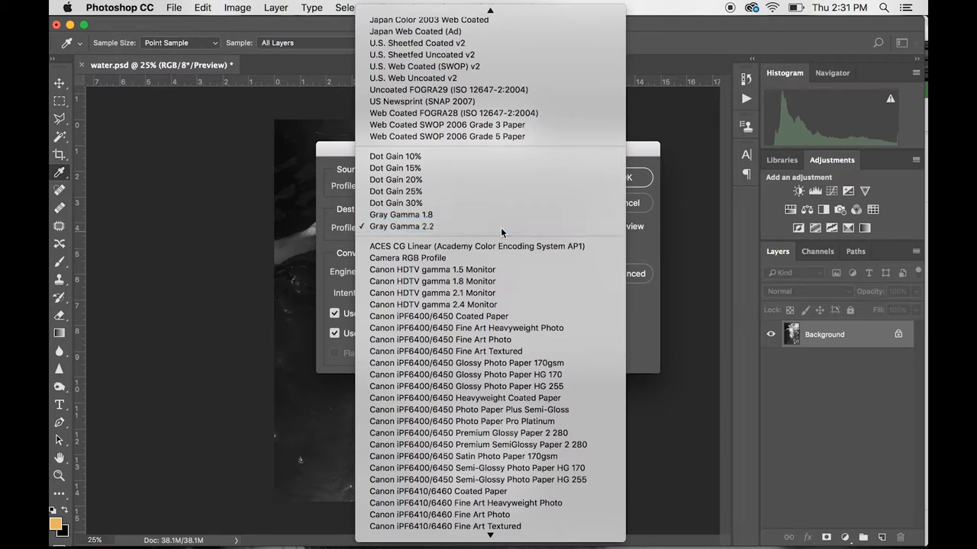
left_click(400, 226)
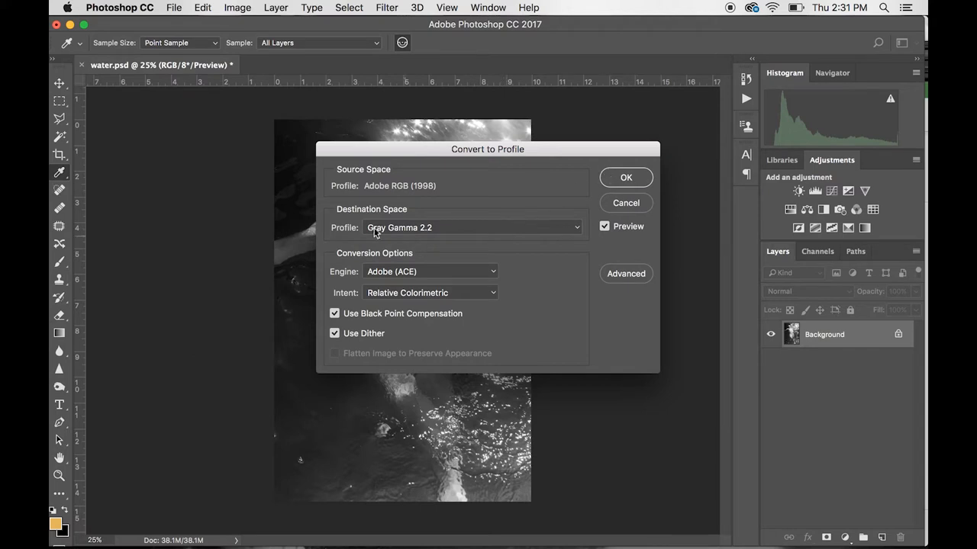
mouse_move(380, 243)
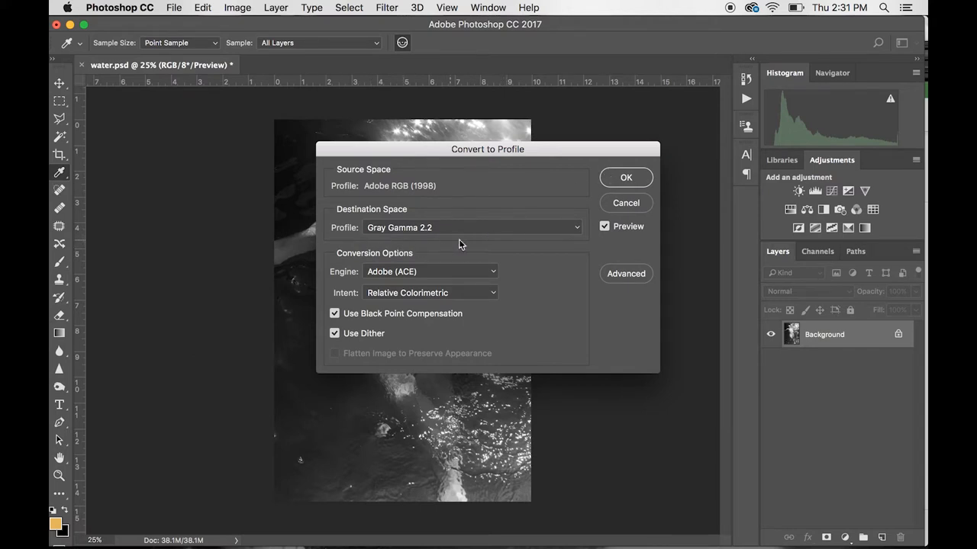
left_click(625, 177)
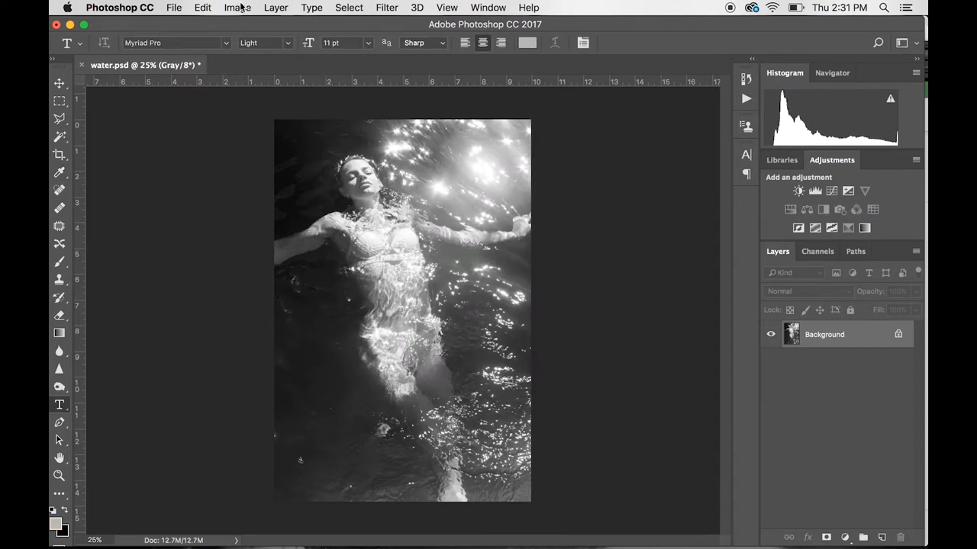
Step: Load the Bostick & Sullivan Na2 curve Max OD-5 photo black.acv in Curves and apply it
left_click(238, 6)
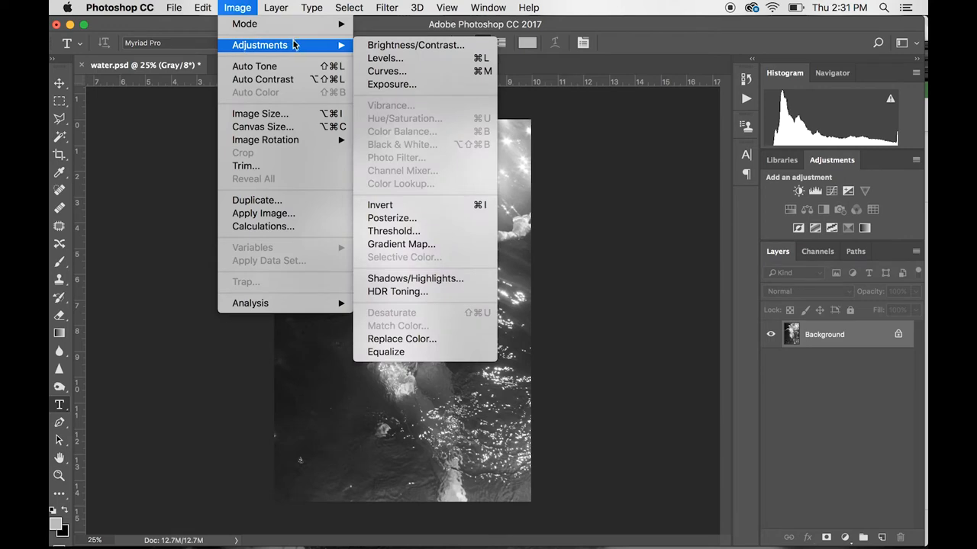
left_click(386, 70)
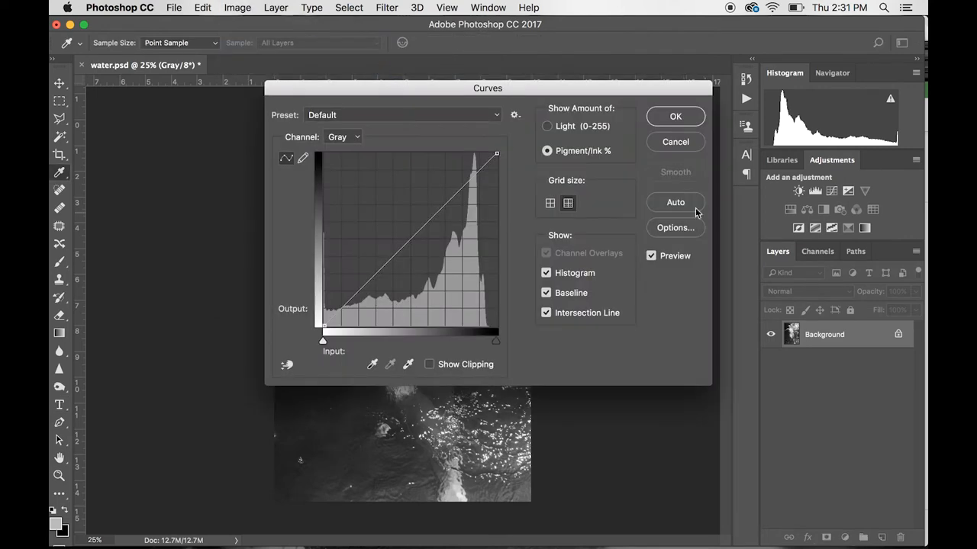
mouse_move(522, 186)
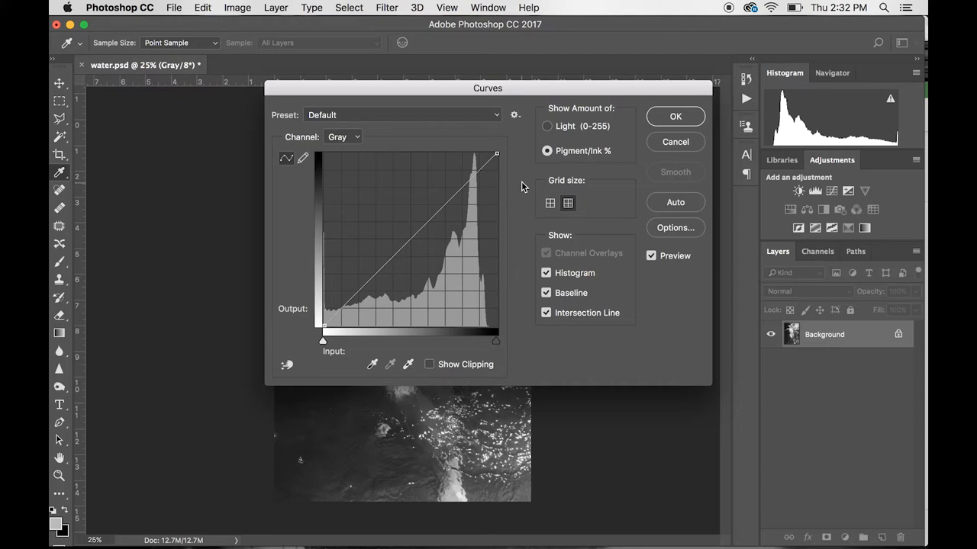
mouse_move(522, 180)
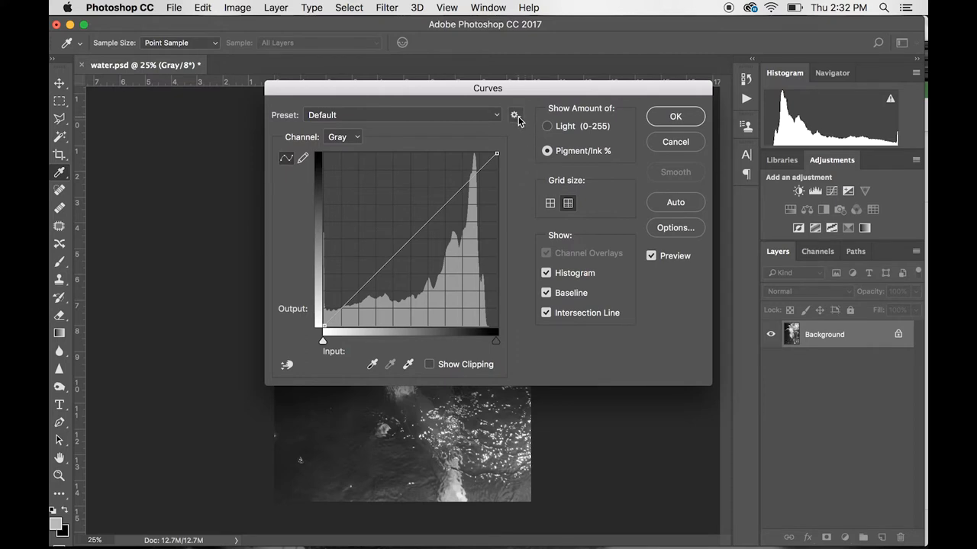
mouse_move(516, 116)
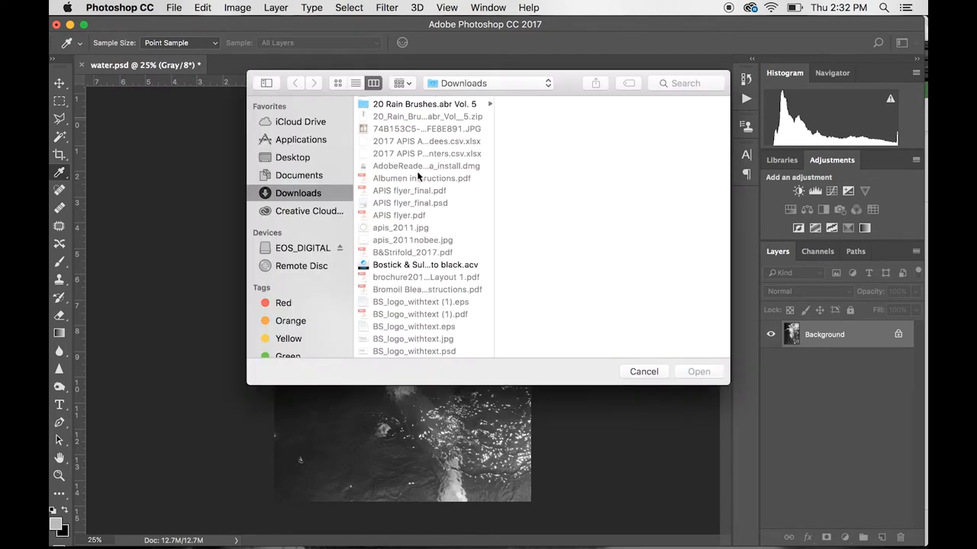
left_click(424, 265)
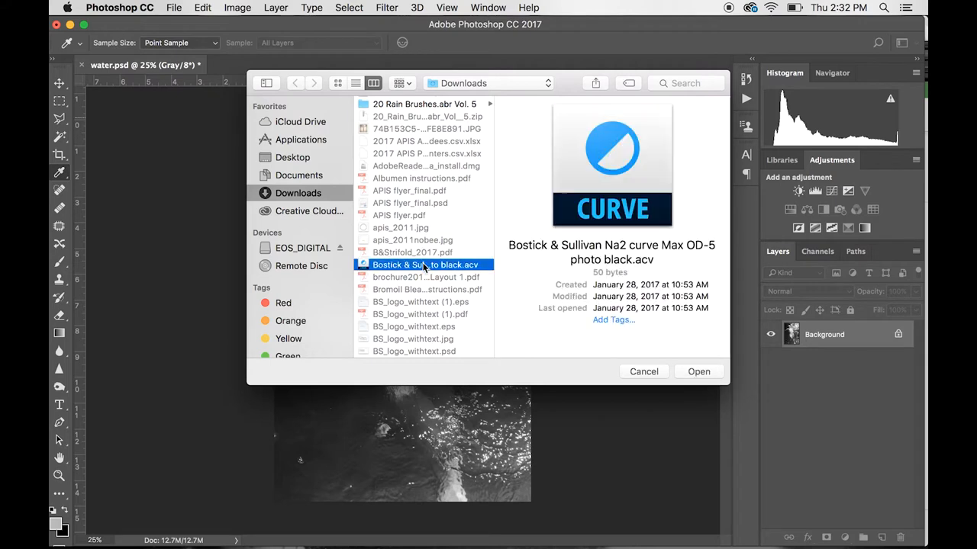
mouse_move(689, 372)
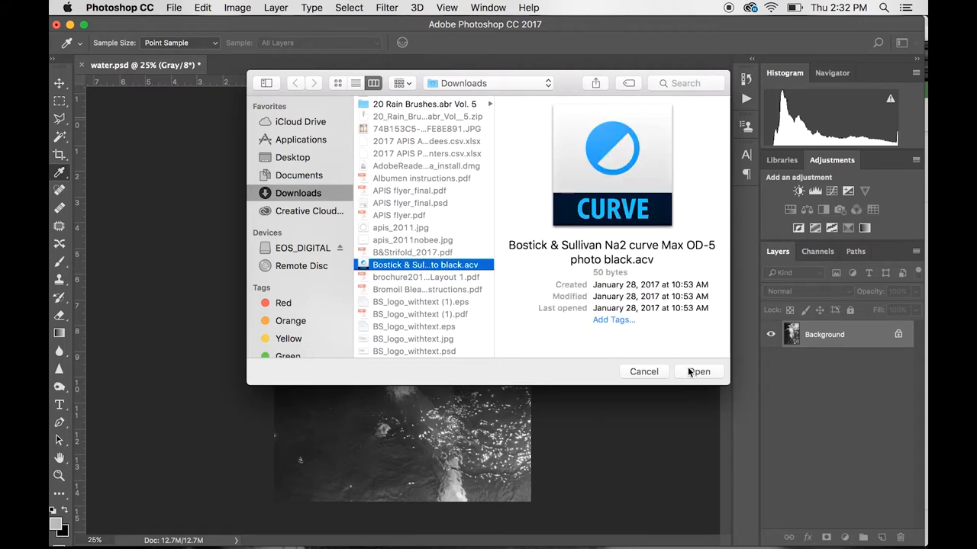
left_click(699, 372)
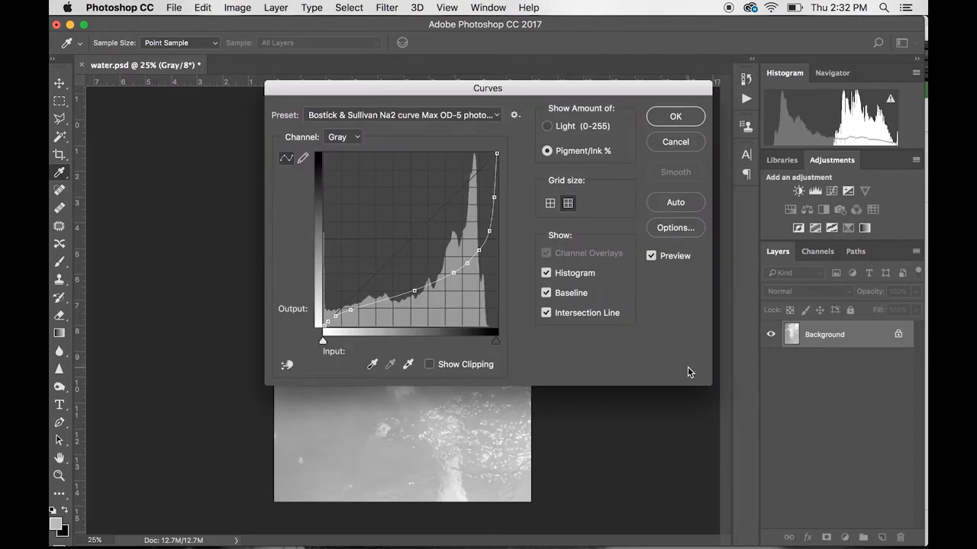
left_click(403, 115)
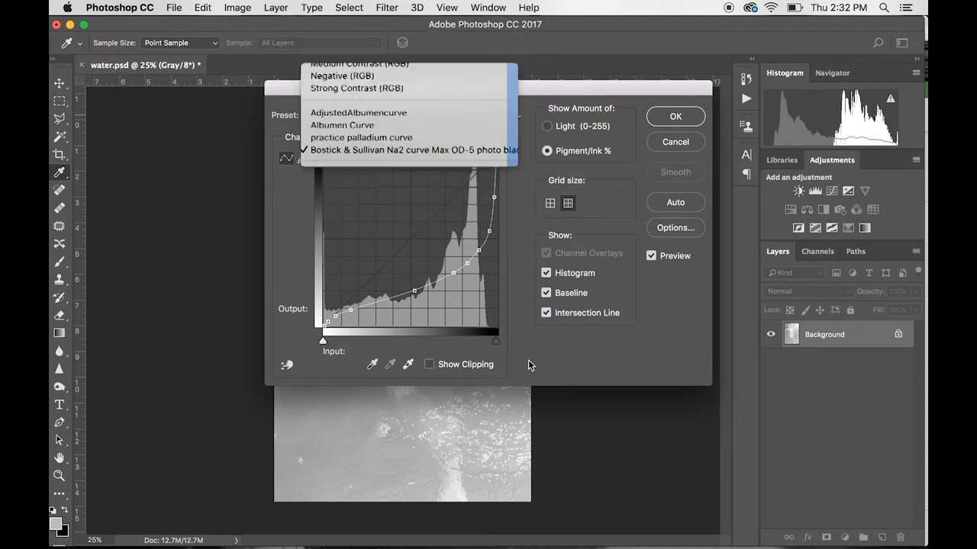
left_click(412, 150)
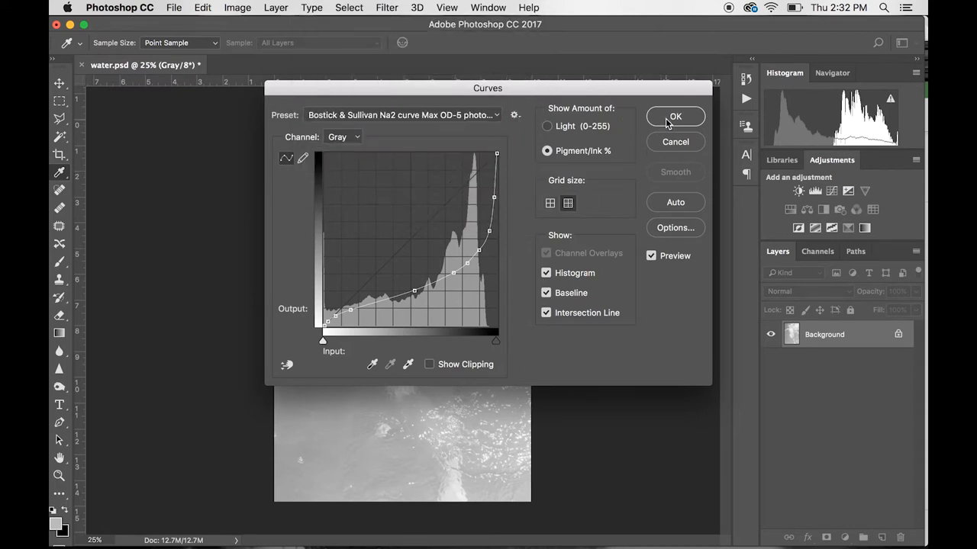
left_click(674, 116)
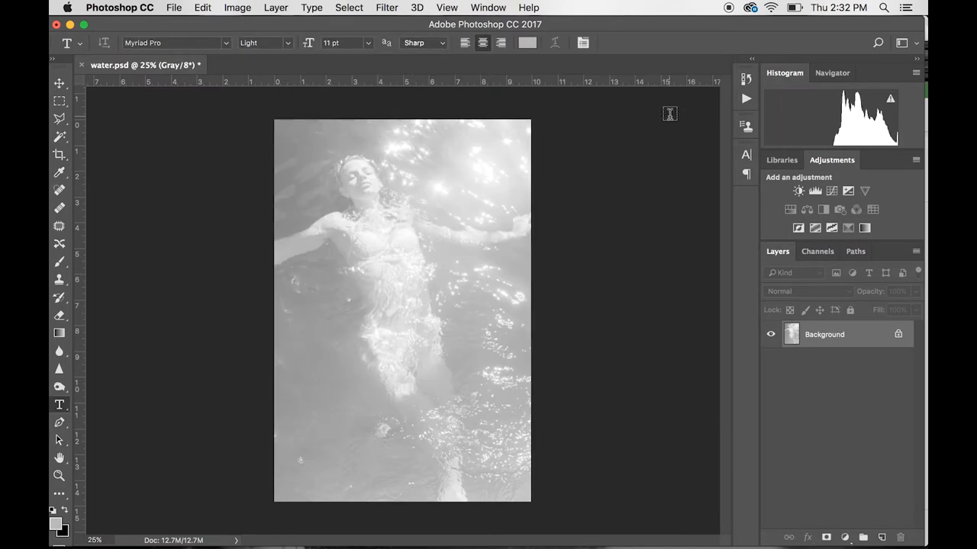
Step: Invert the curved grayscale photo into a negative with Image > Adjustments > Invert
left_click(236, 6)
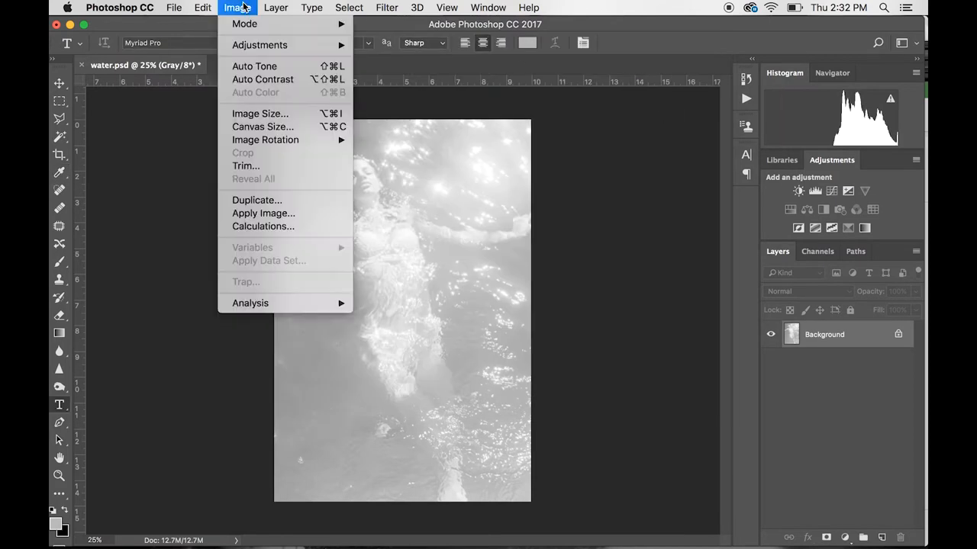
mouse_move(260, 45)
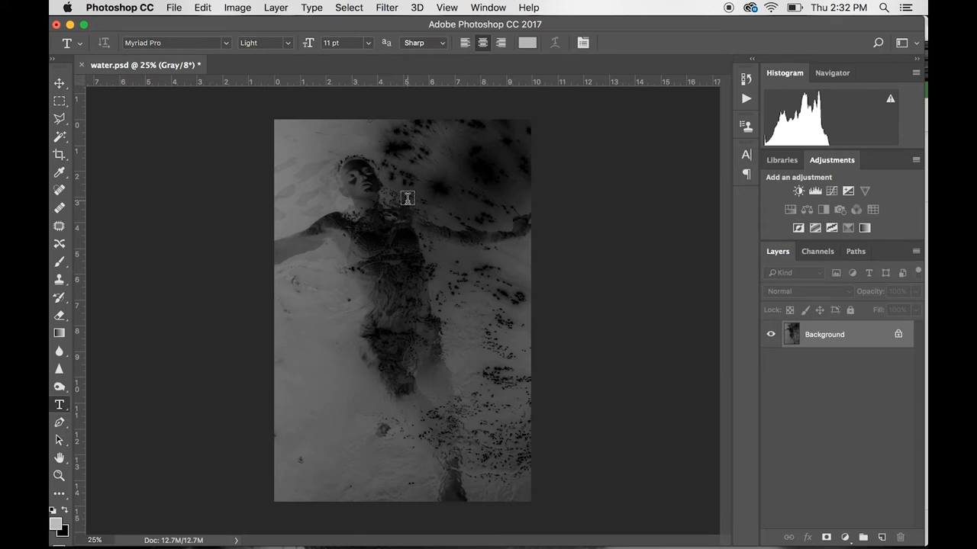
mouse_move(270, 252)
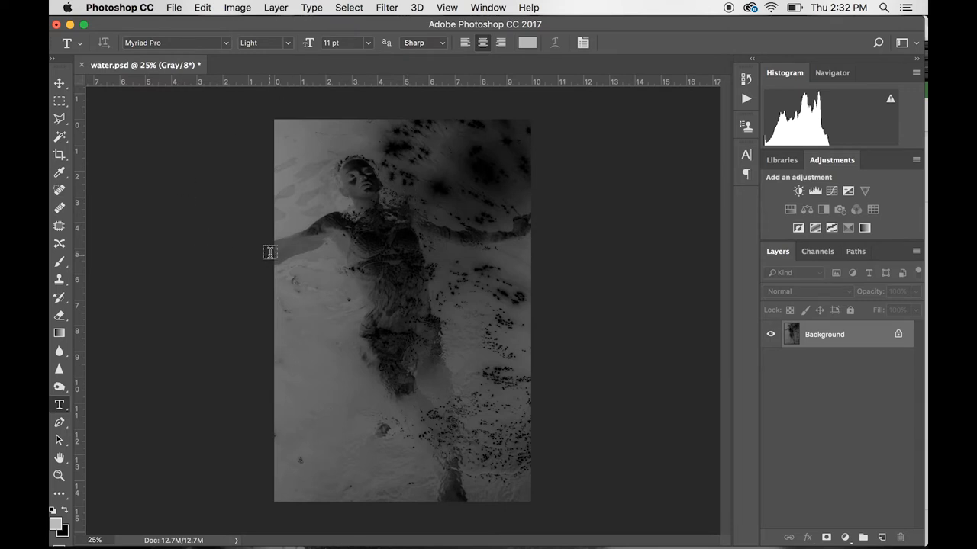
left_click(238, 6)
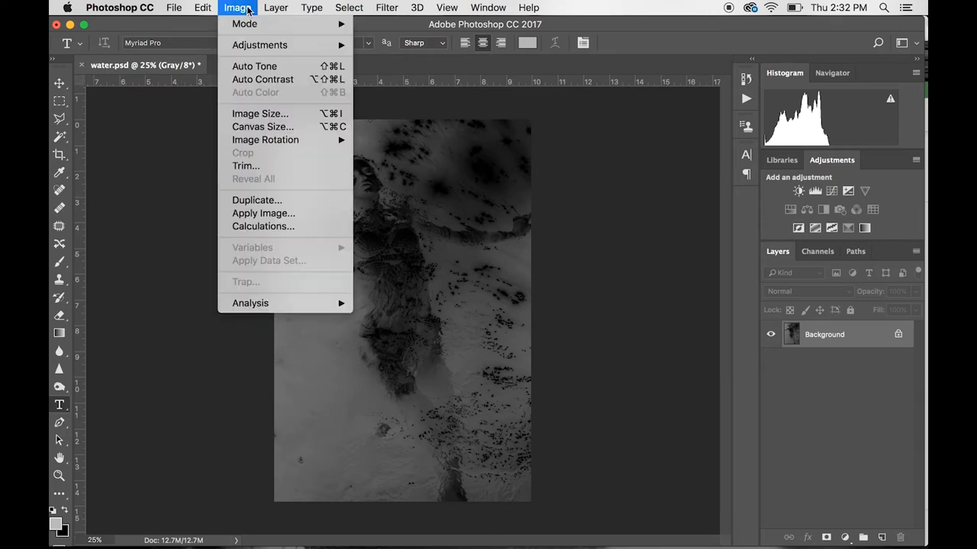
Step: Resize the negative to 7 inches tall at 360 pixels per inch in Image Size
left_click(259, 113)
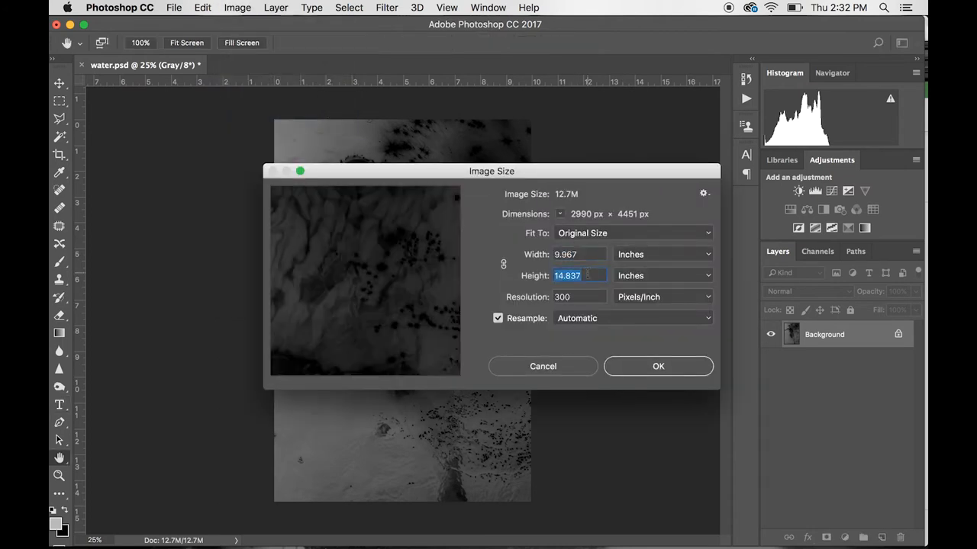
mouse_move(568, 274)
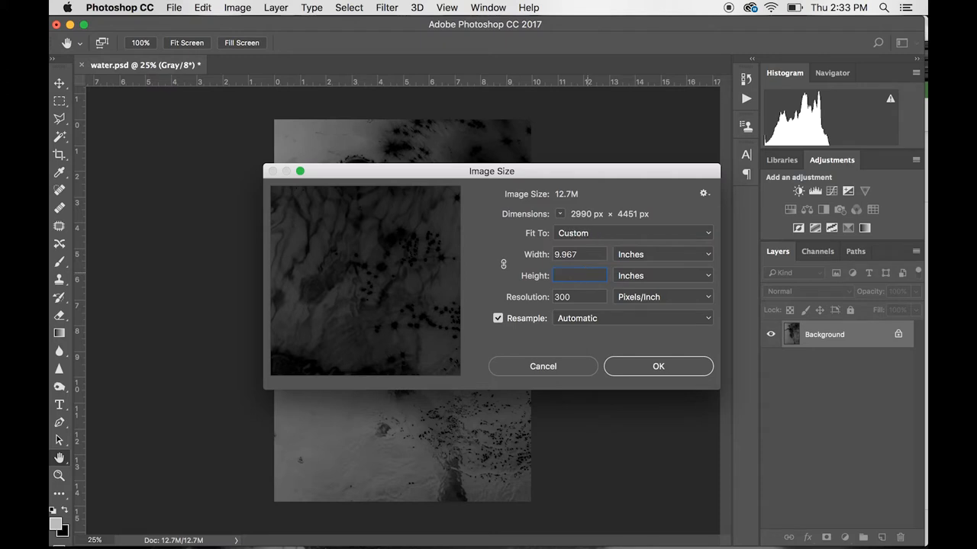
type("7")
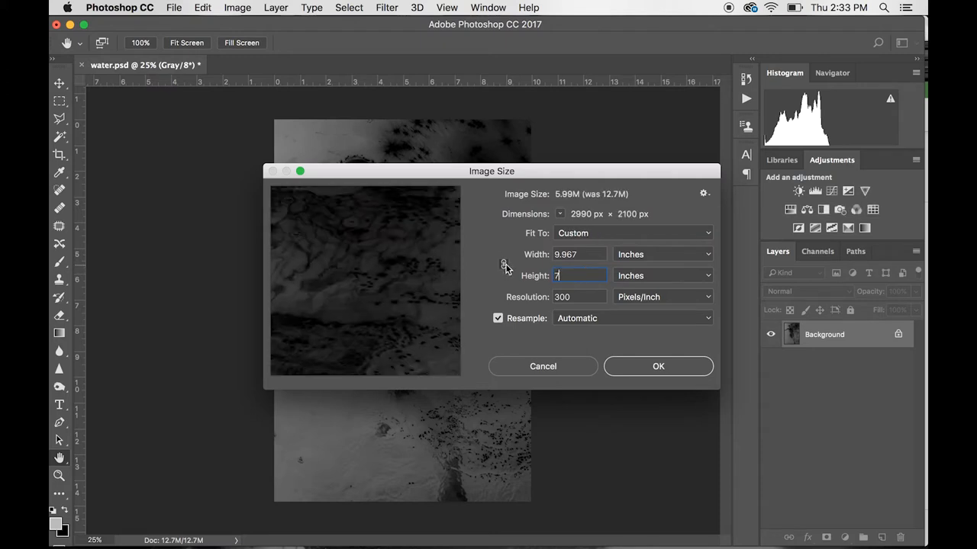
type("0.672")
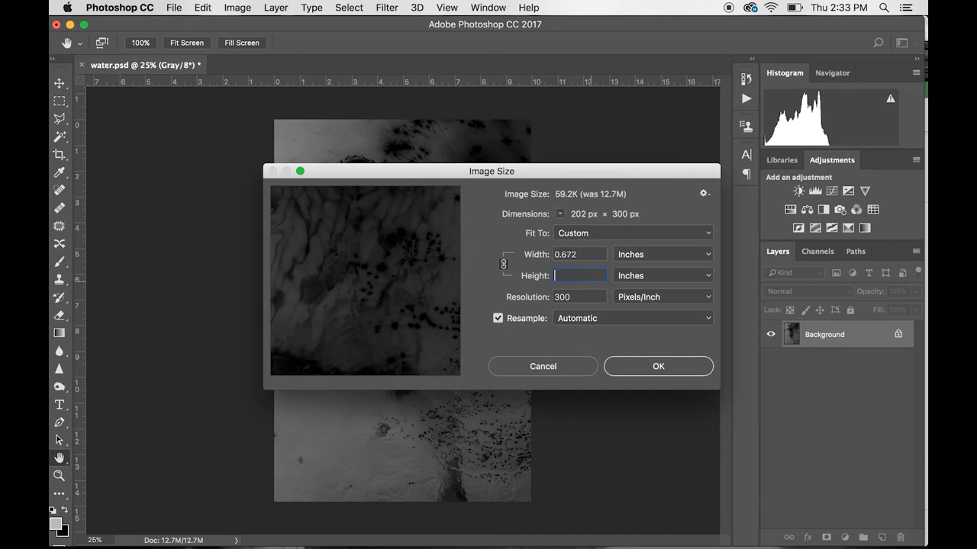
type("7")
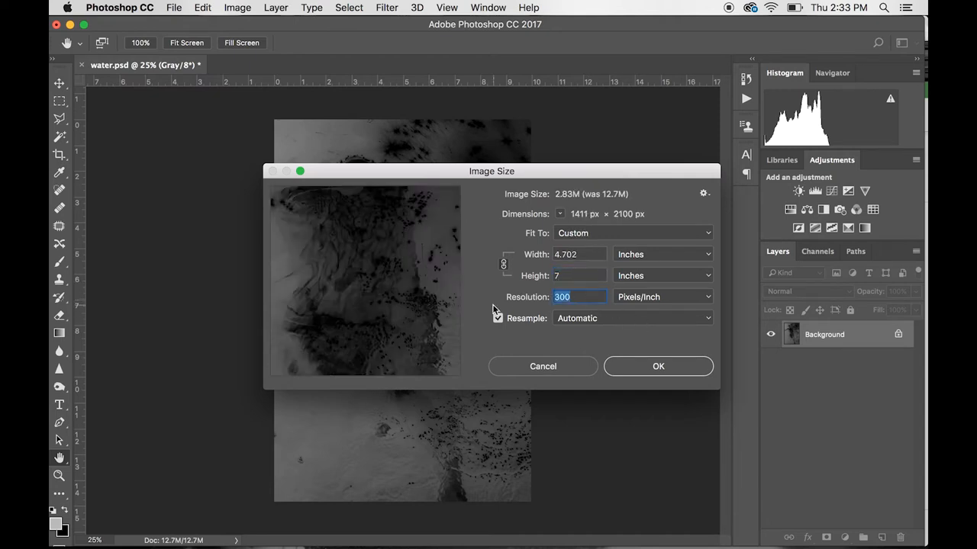
type("360")
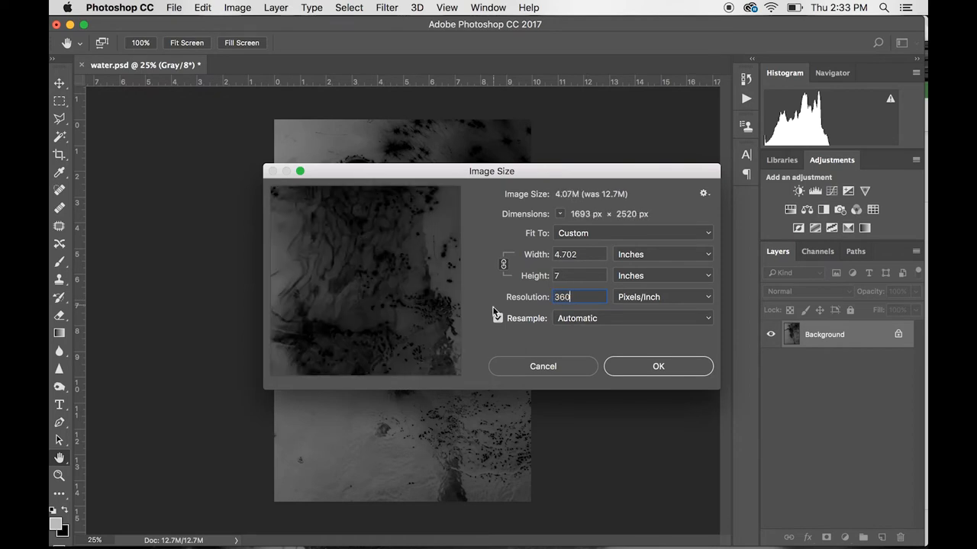
left_click(498, 319)
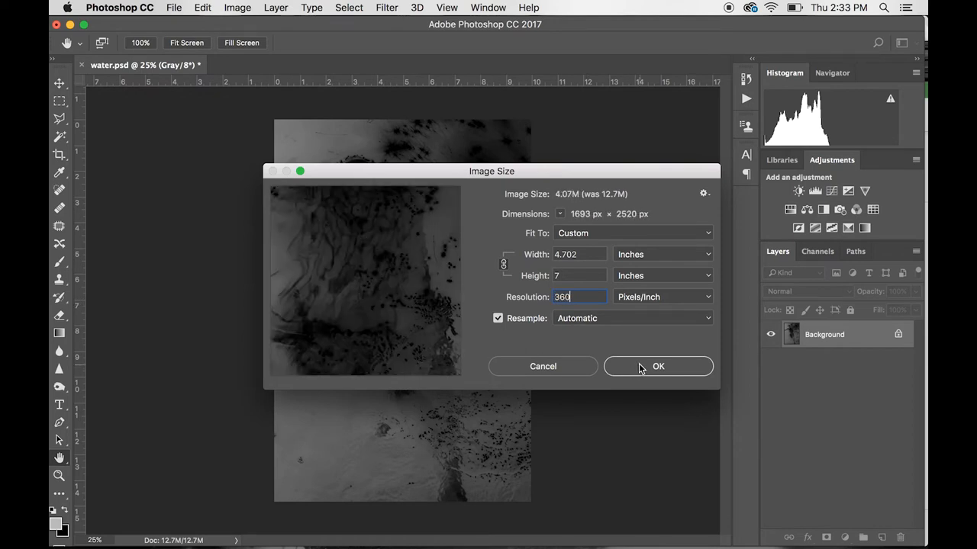
left_click(657, 367)
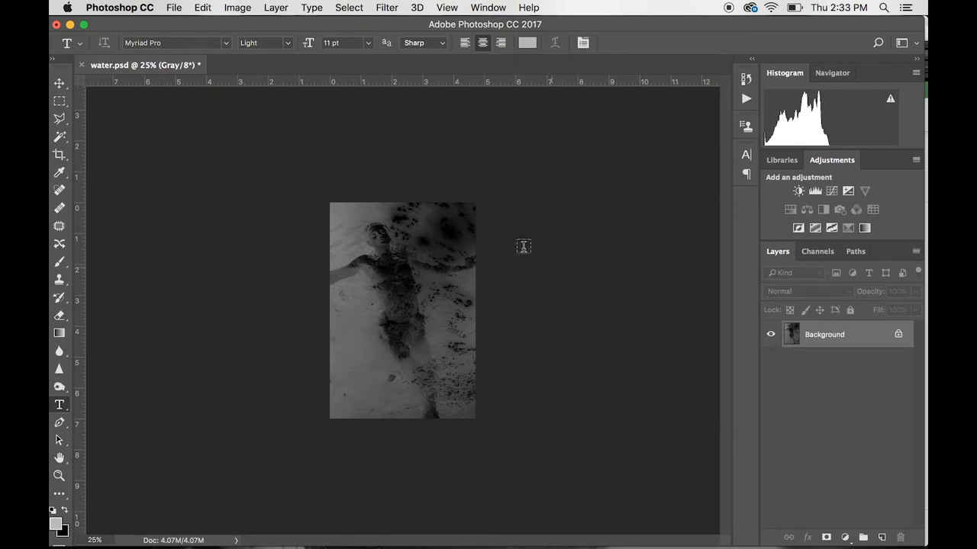
Step: Start a print to the EPSON Stylus Photo R2880 with Printer Manages Colors, then enter its Print Settings
left_click(174, 6)
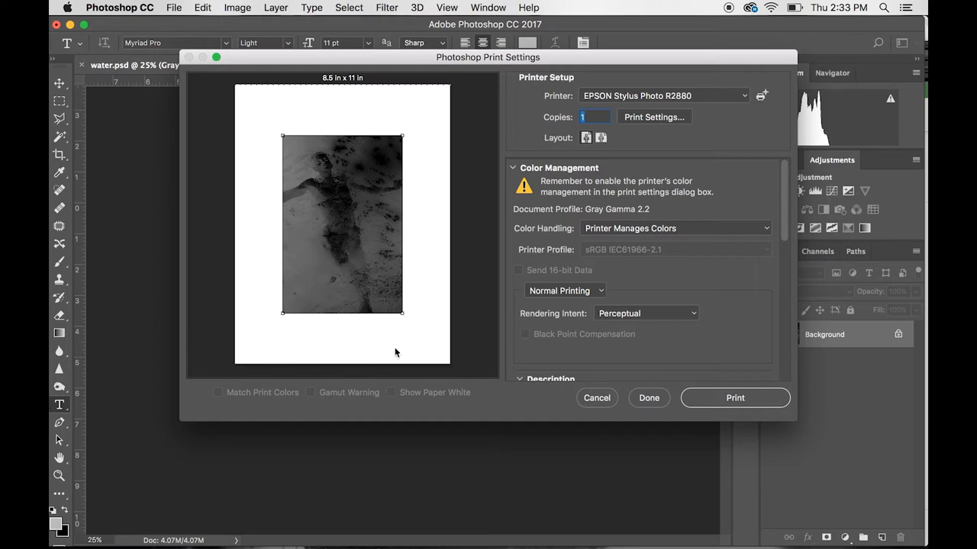
mouse_move(662, 232)
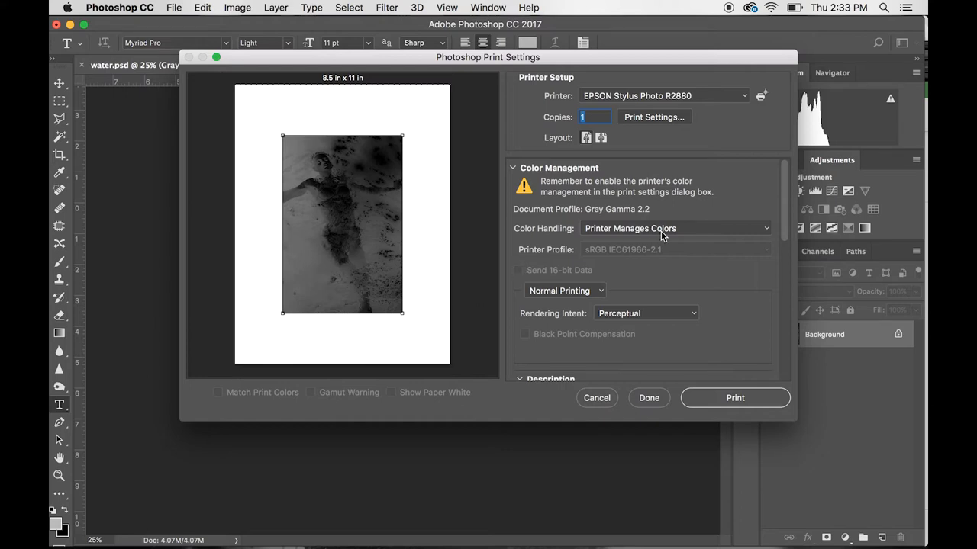
left_click(675, 229)
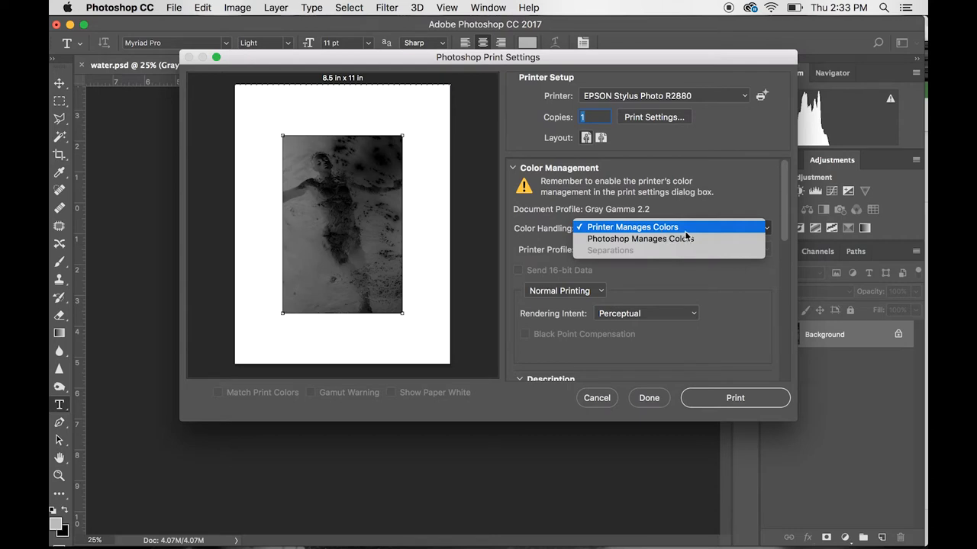
mouse_move(641, 238)
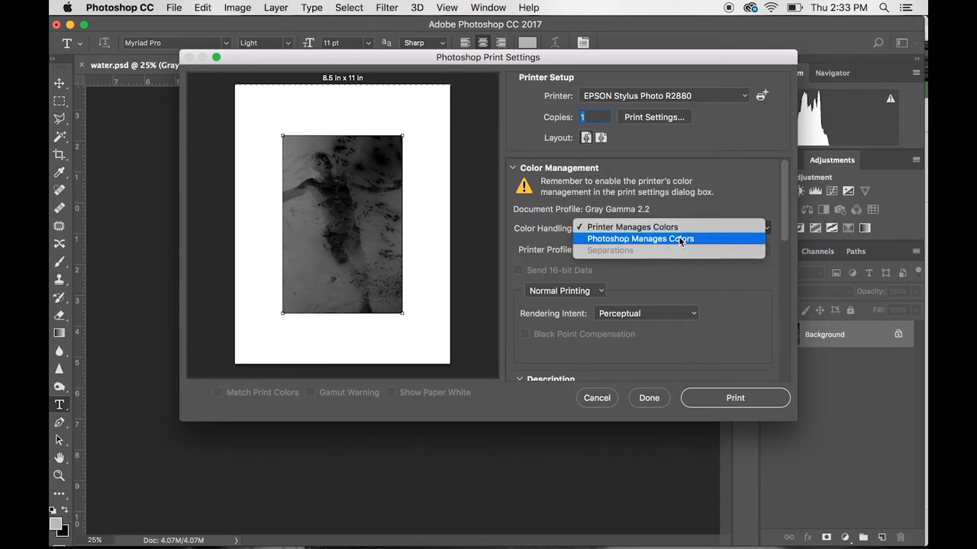
left_click(632, 226)
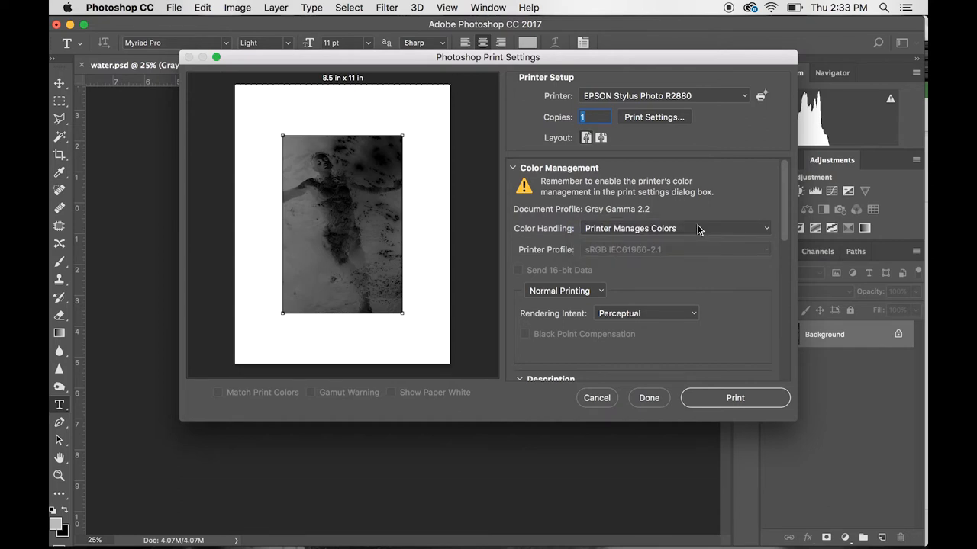
left_click(653, 116)
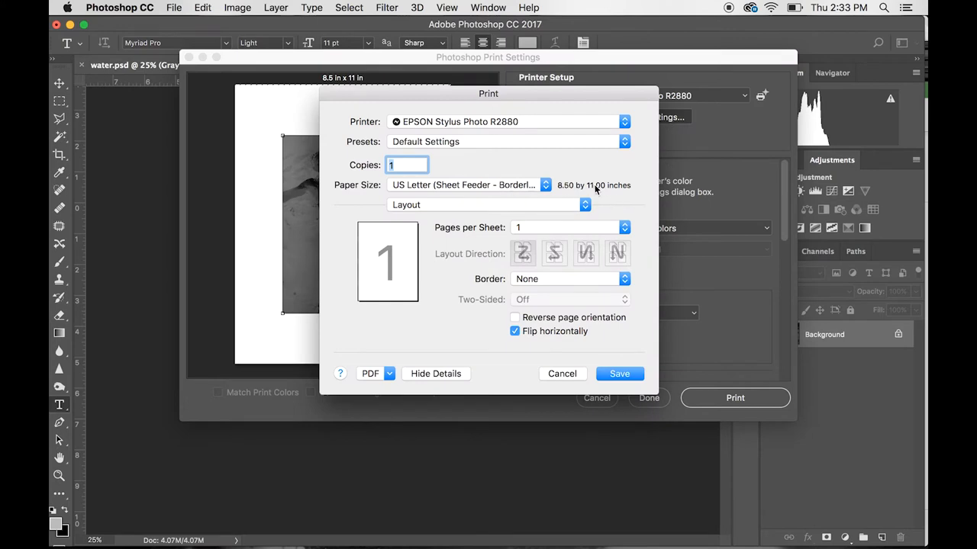
mouse_move(557, 208)
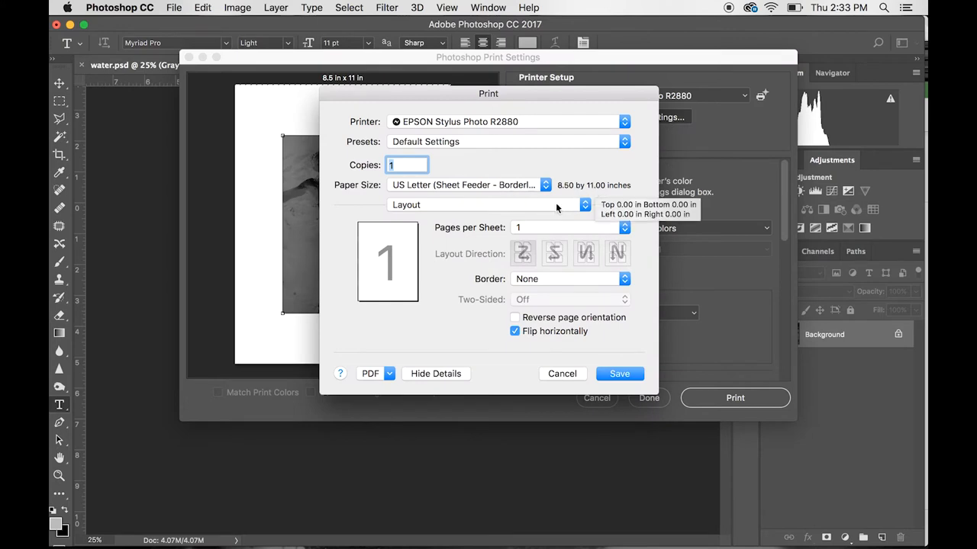
Step: Switch the print dialog's Color Matching from ColorSync to EPSON Color Controls
left_click(489, 204)
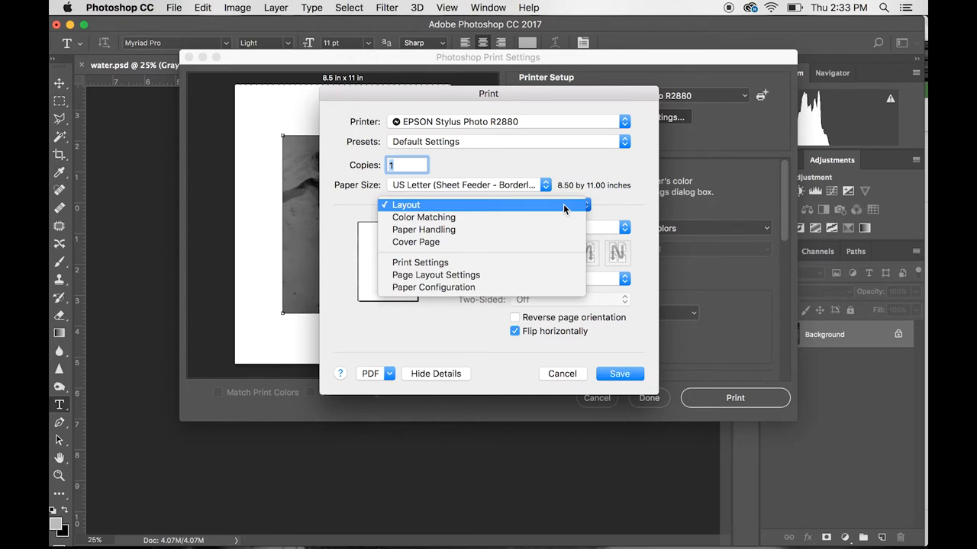
left_click(424, 217)
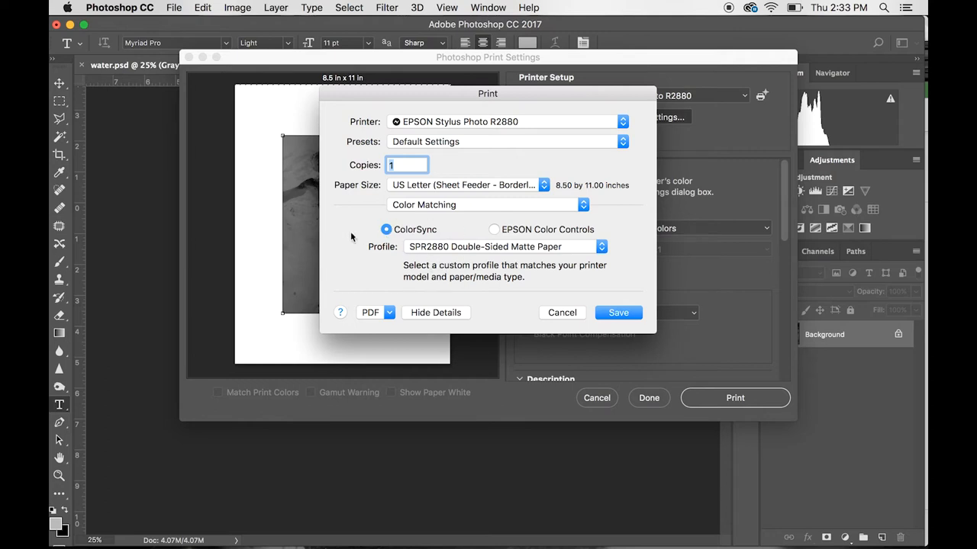
mouse_move(381, 238)
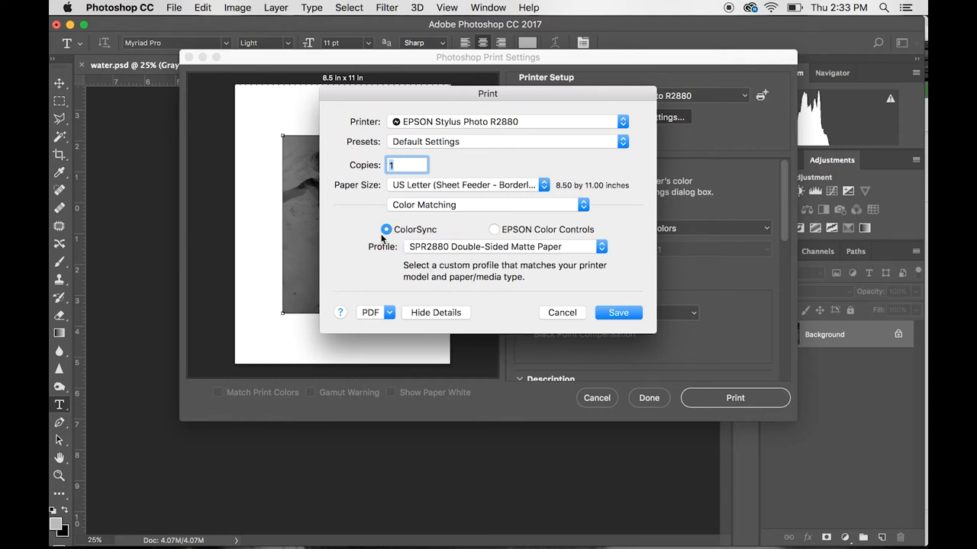
left_click(494, 229)
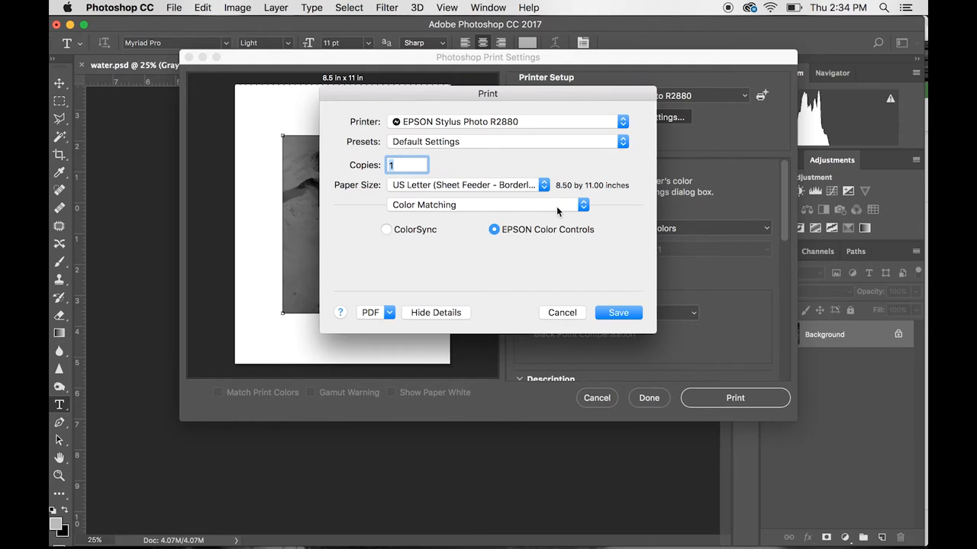
left_click(485, 205)
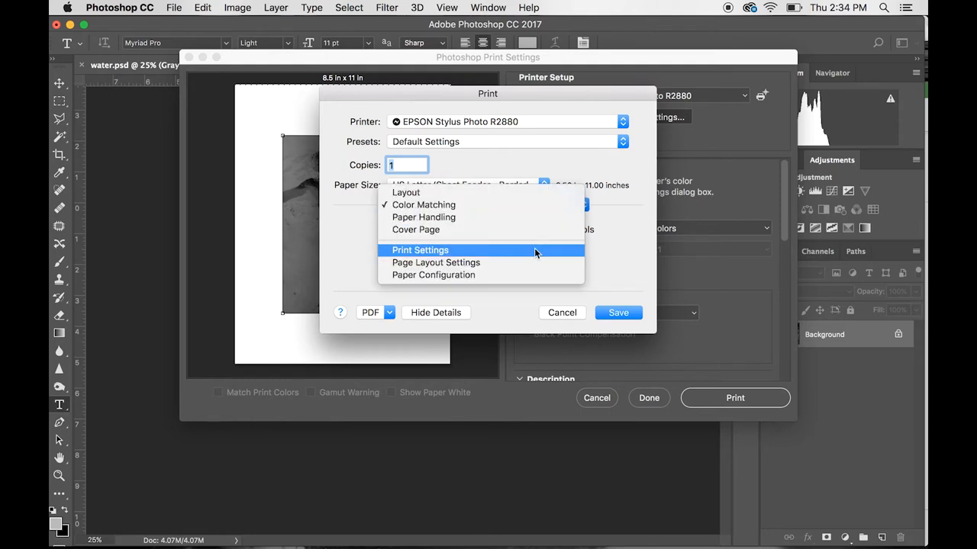
Step: Set Print Settings colour to Advanced B&W Photo with High Speed off, showing Advanced Color Settings
left_click(420, 250)
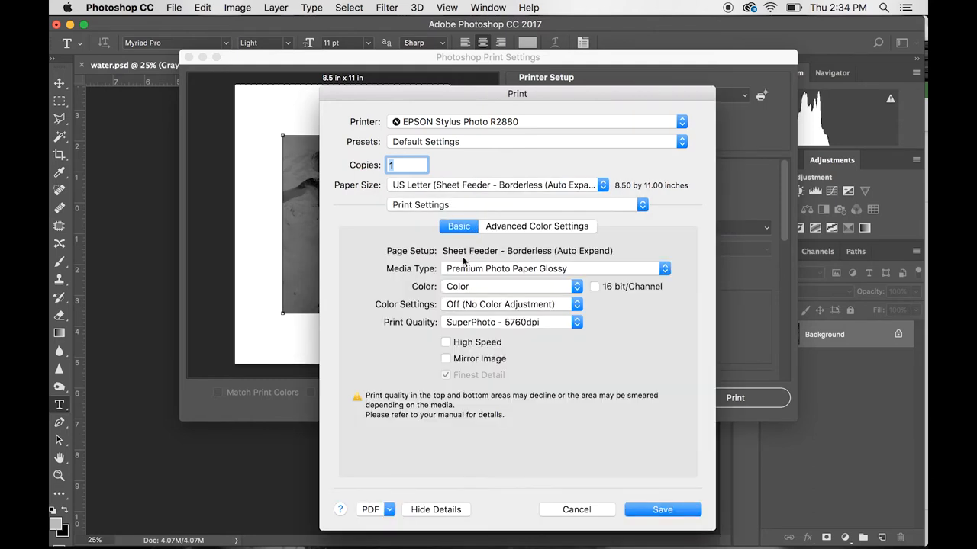
mouse_move(506, 299)
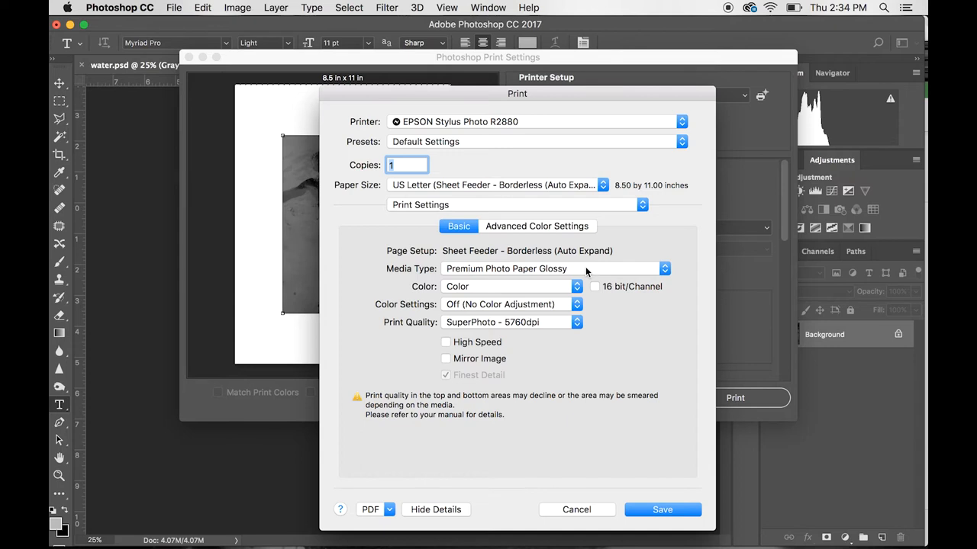
mouse_move(562, 296)
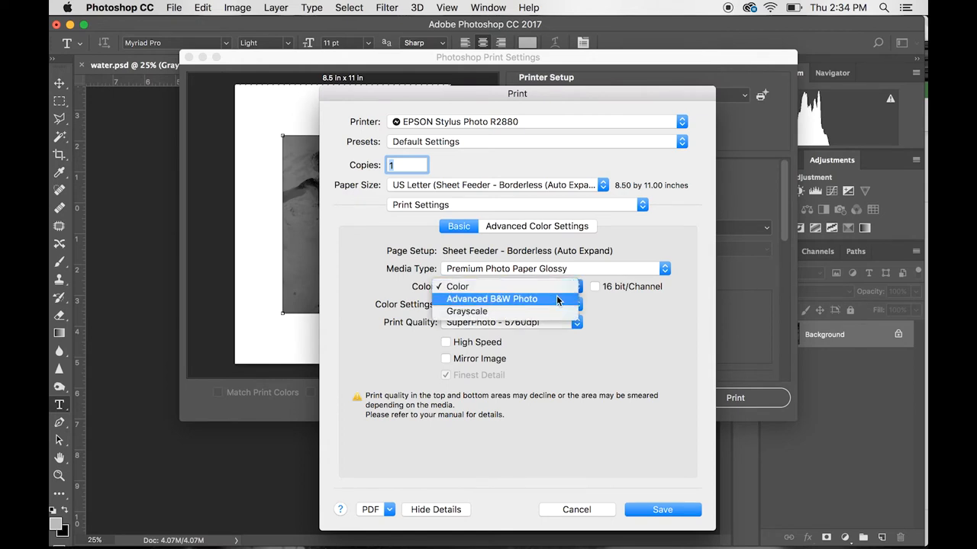
left_click(492, 297)
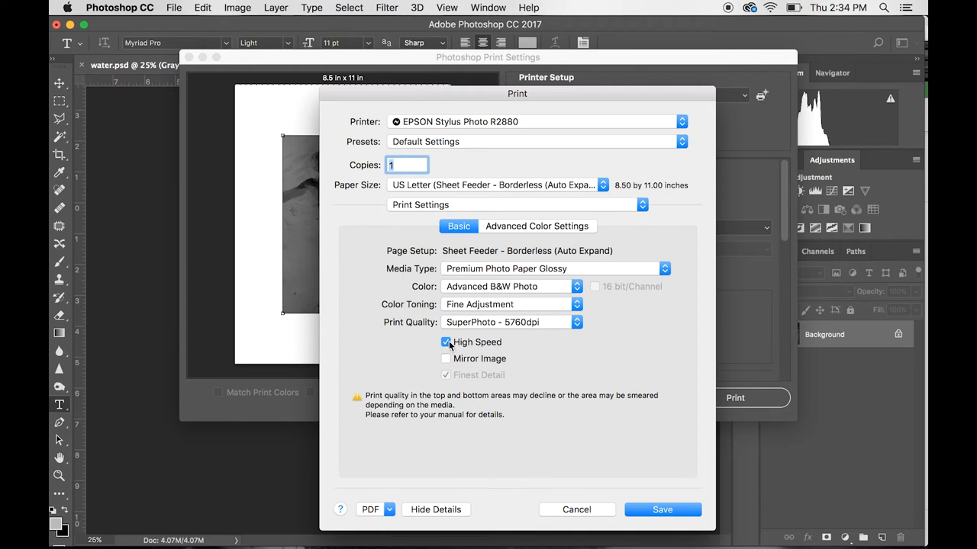
left_click(446, 342)
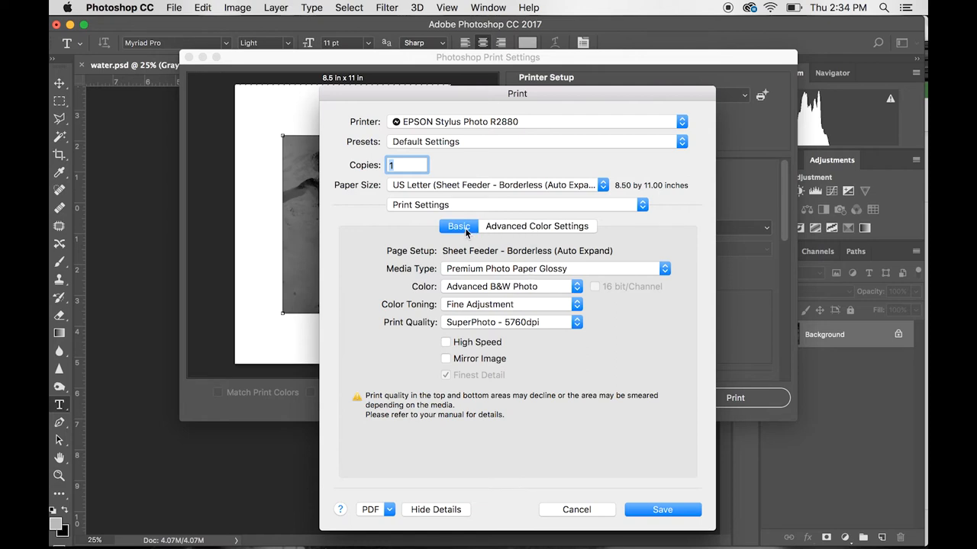
left_click(537, 226)
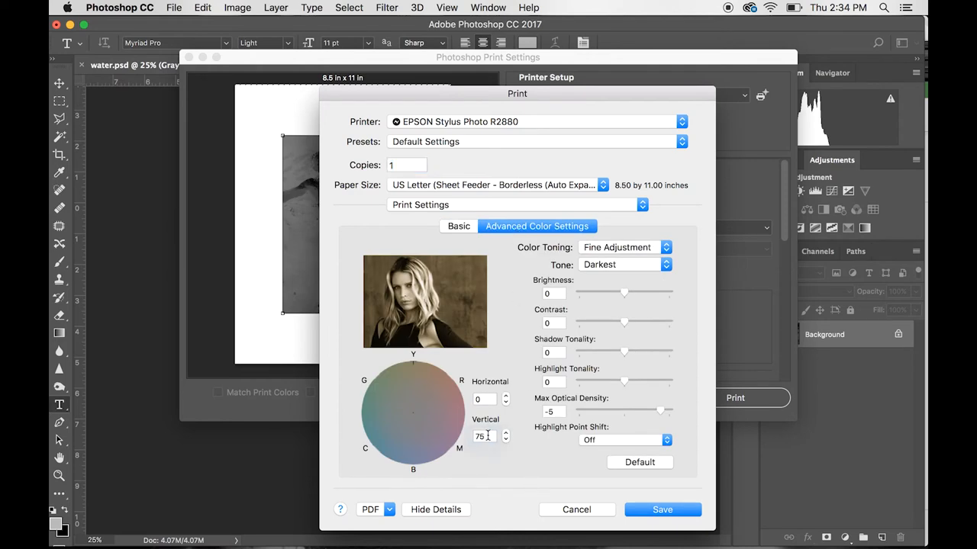
Step: Keep the Tone on Darkest and set the Vertical toning value to 75
type("0")
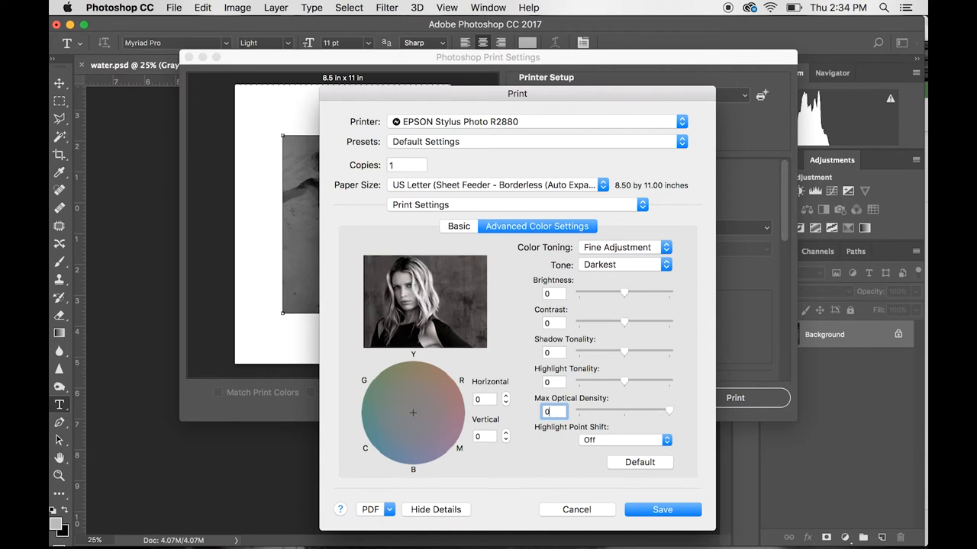
left_click(622, 264)
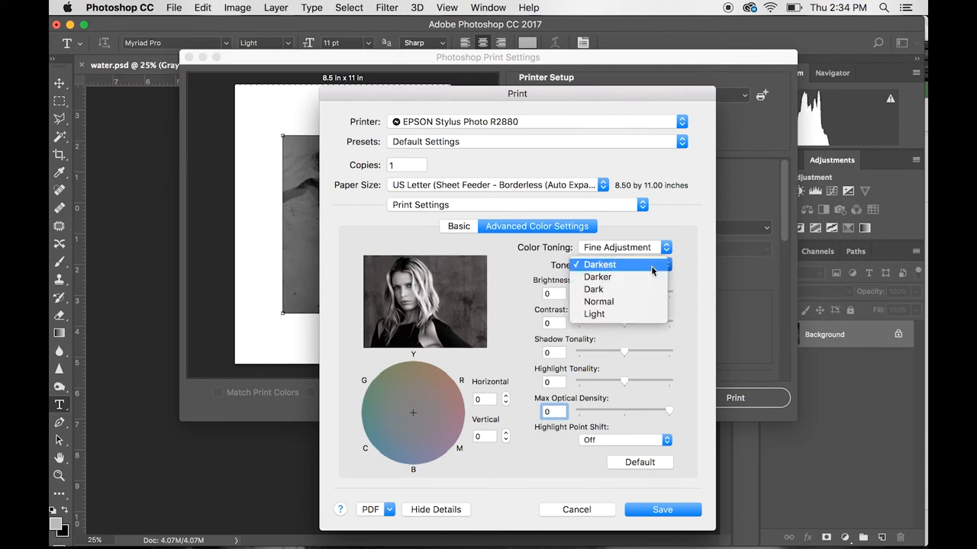
left_click(600, 264)
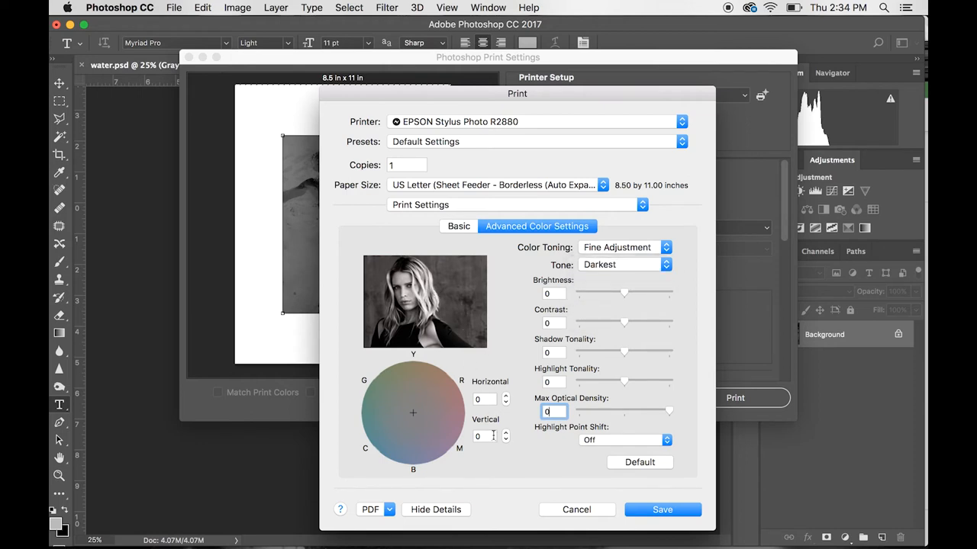
left_click(484, 437)
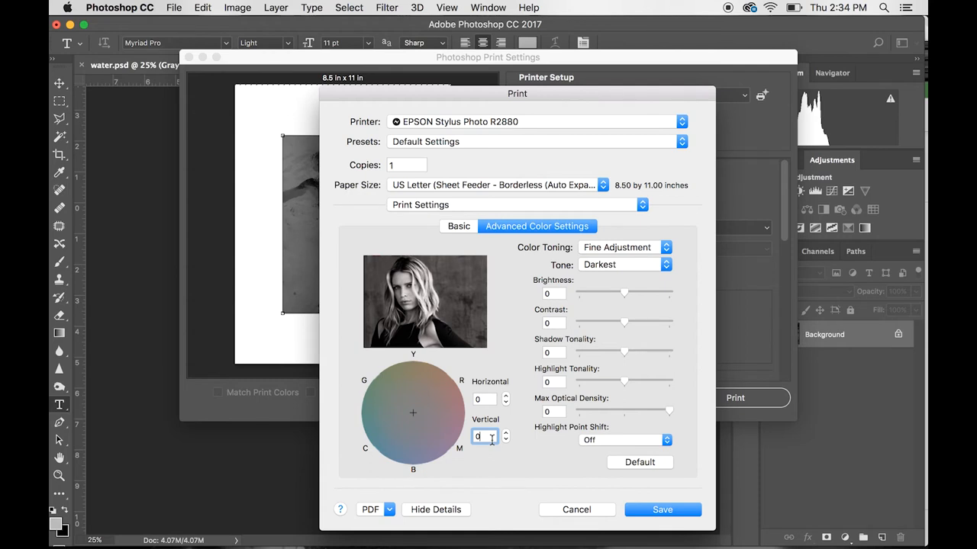
type("7")
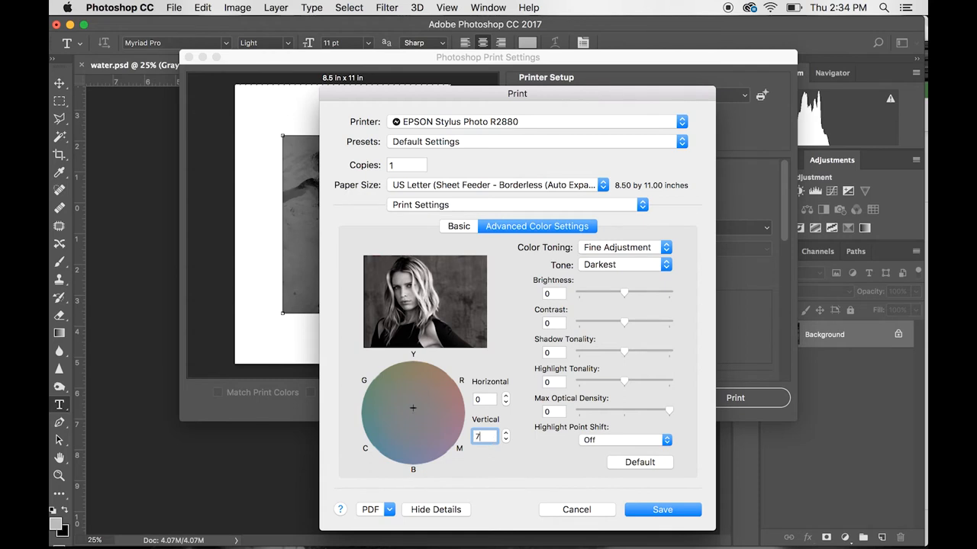
type("75")
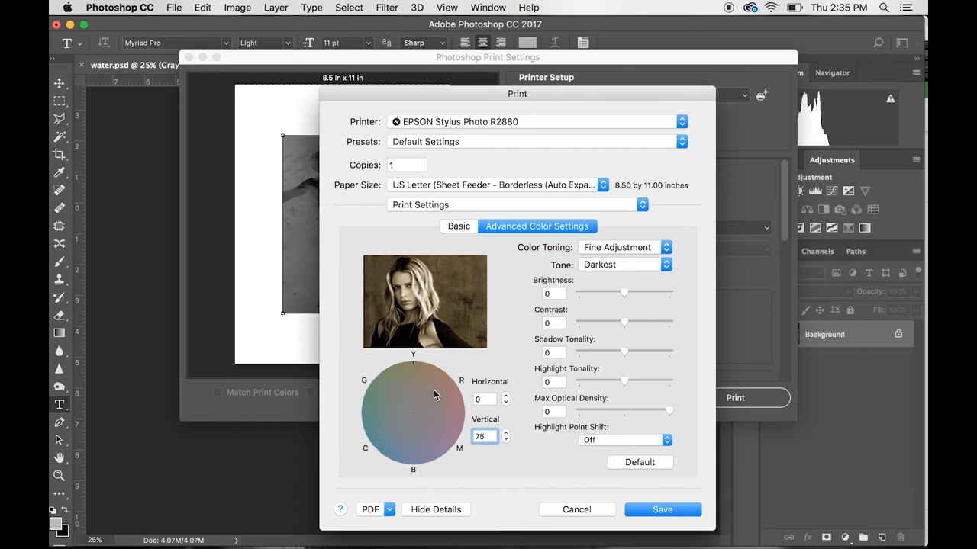
left_click(483, 436)
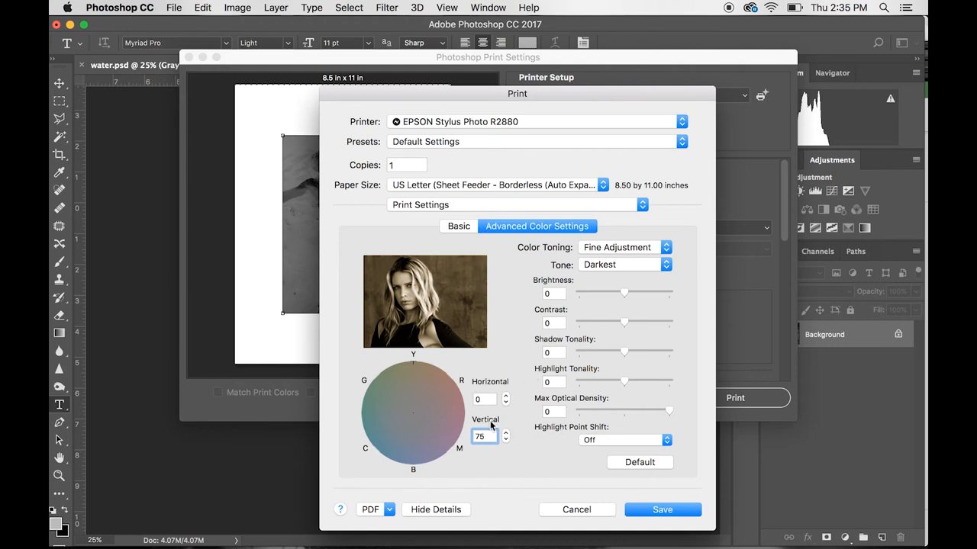
Step: Set Max Optical Density to -5 and return to the print section list
left_click(551, 412)
type("-5")
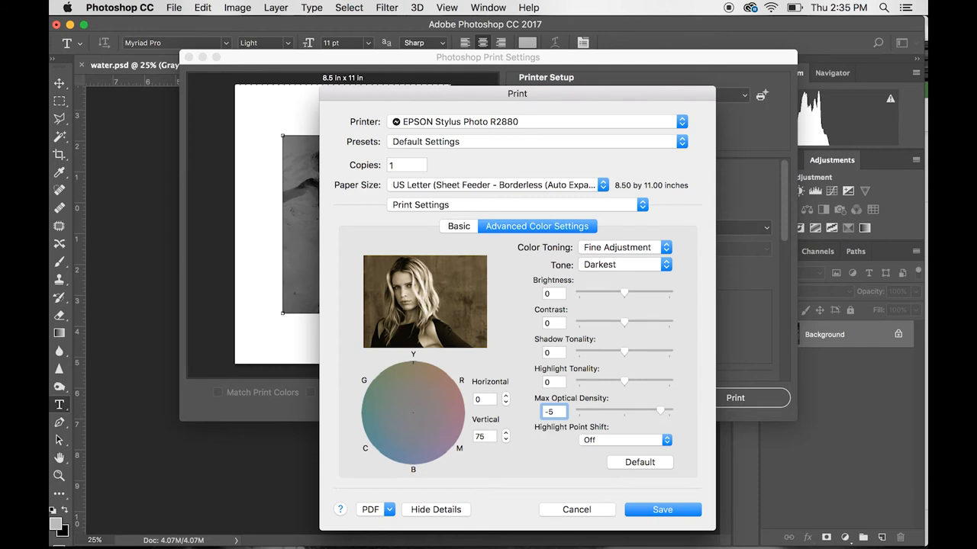
left_click(552, 412)
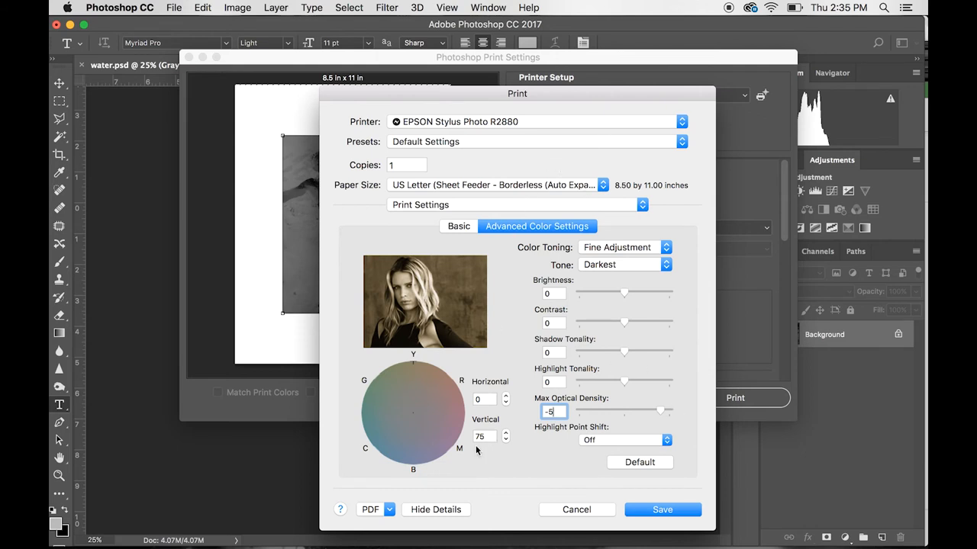
mouse_move(555, 443)
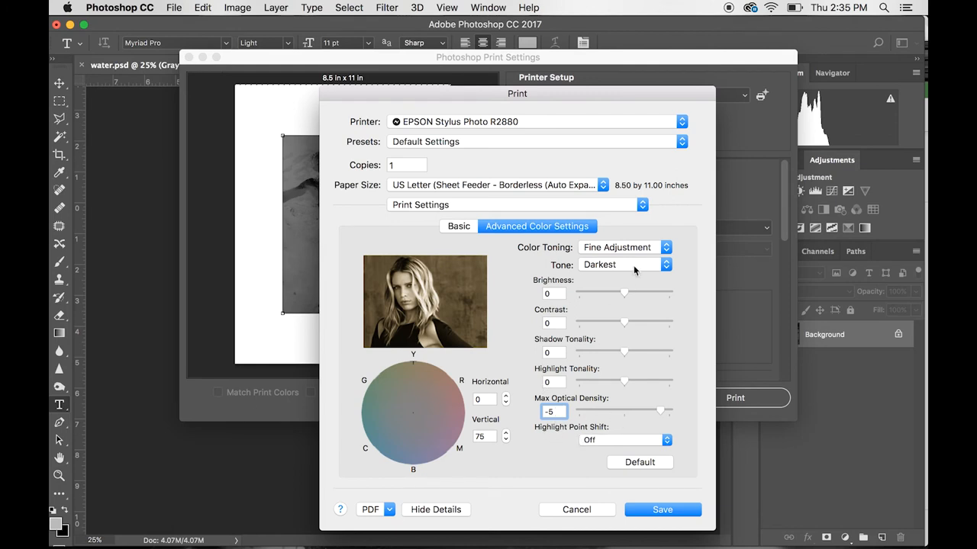
left_click(516, 205)
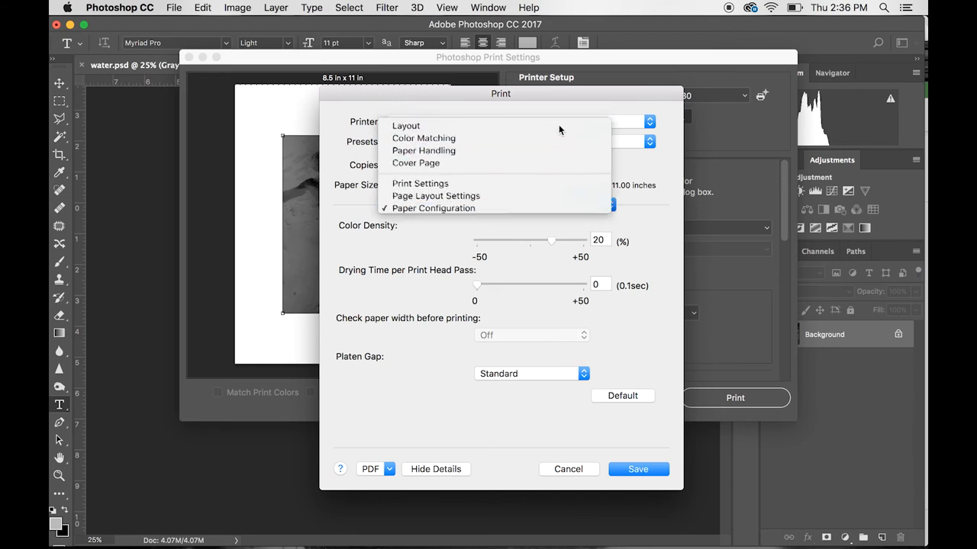
Step: Return to the Layout page, confirming Flip horizontally is checked with one page per sheet
left_click(406, 125)
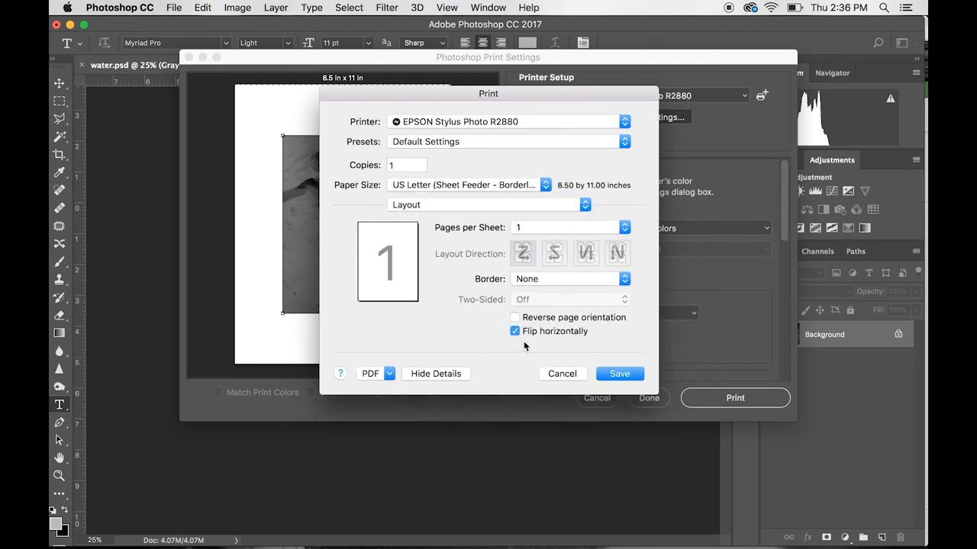
mouse_move(525, 342)
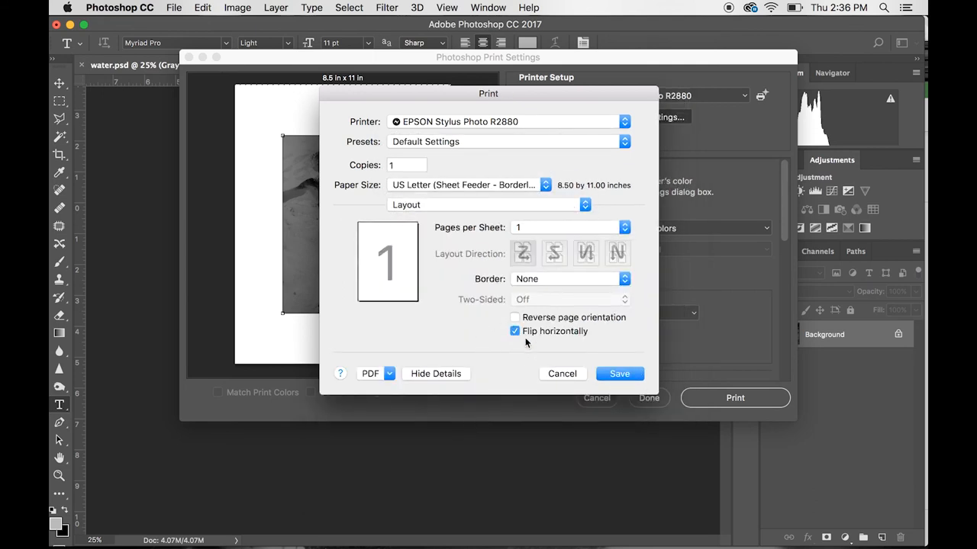